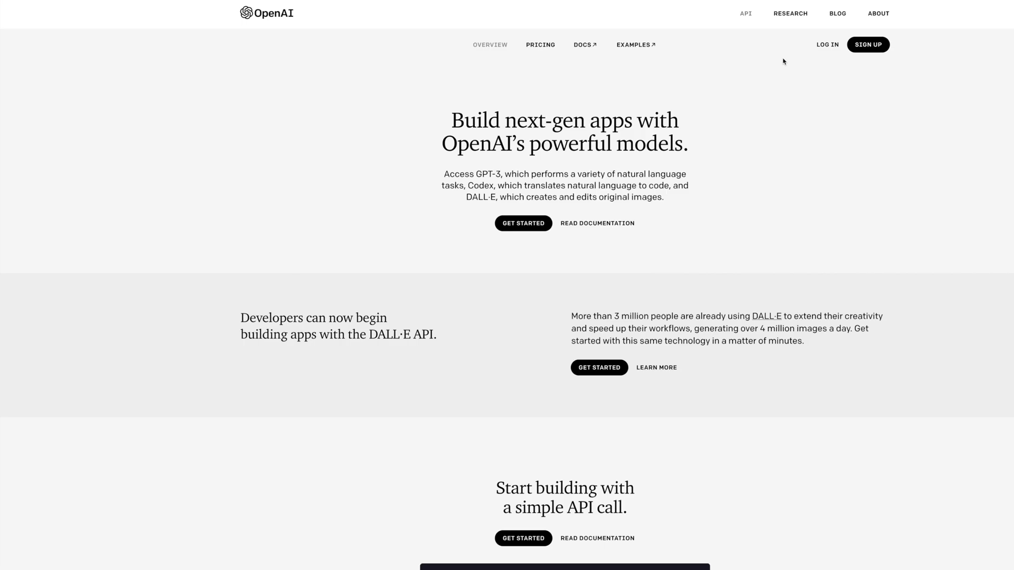
# Log in from the OpenAI API marketing page to reach the developer welcome page.
pyautogui.click(827, 44)
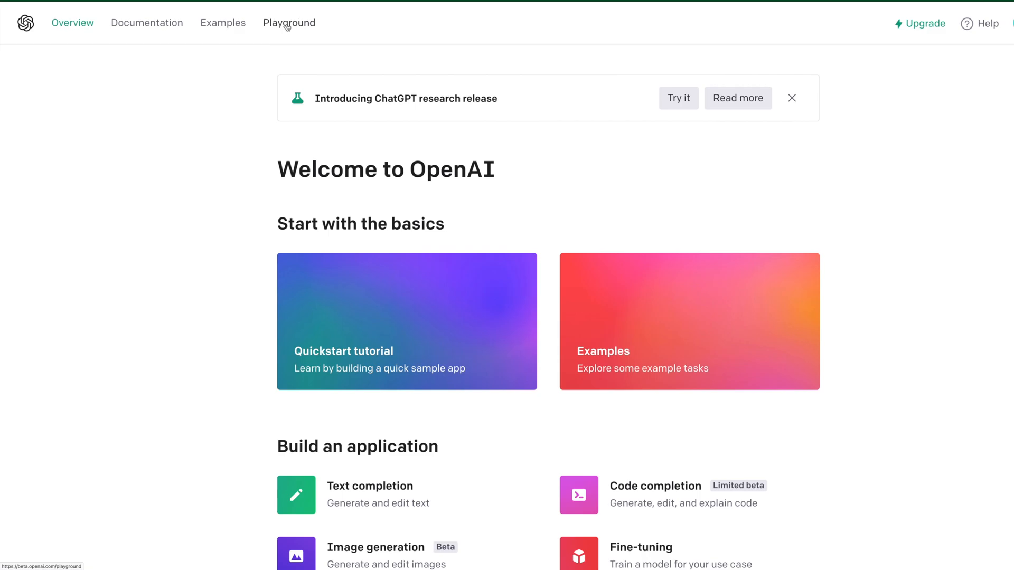
# In the Playground, dictate a cat-and-dog dialogue prompt, use it as input, and start a new dictation.
pyautogui.click(288, 23)
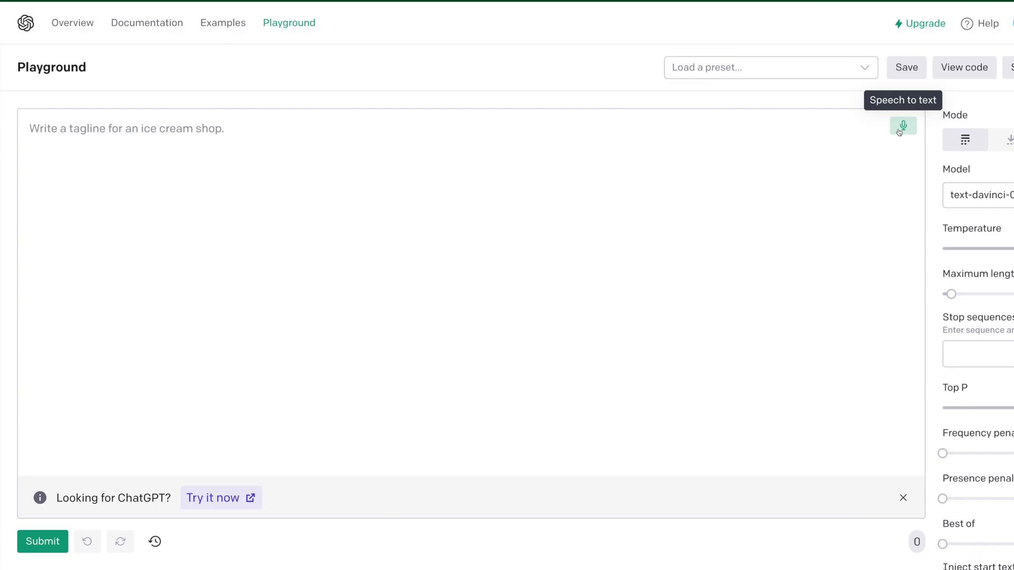
pyautogui.click(903, 126)
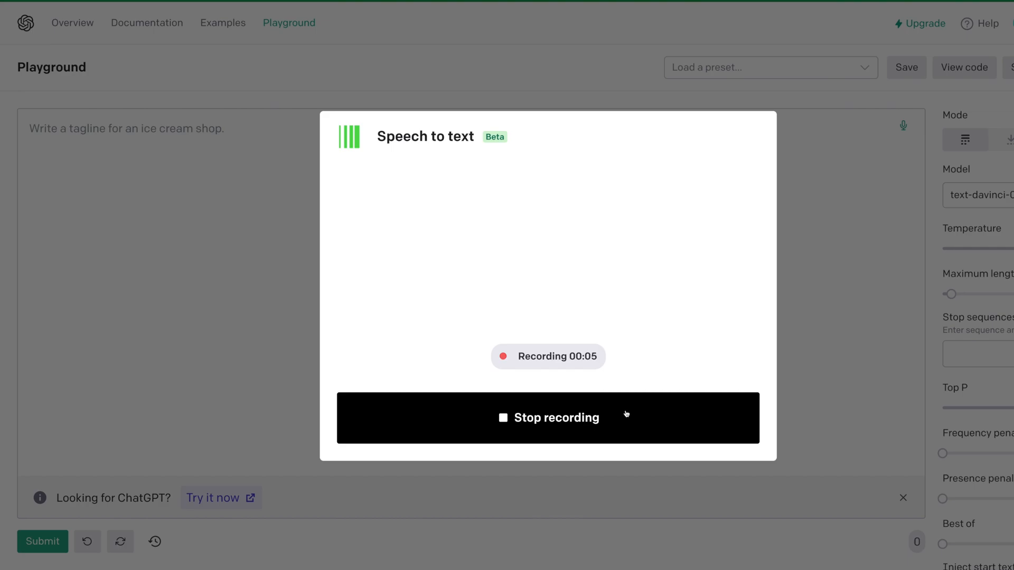
pyautogui.click(547, 418)
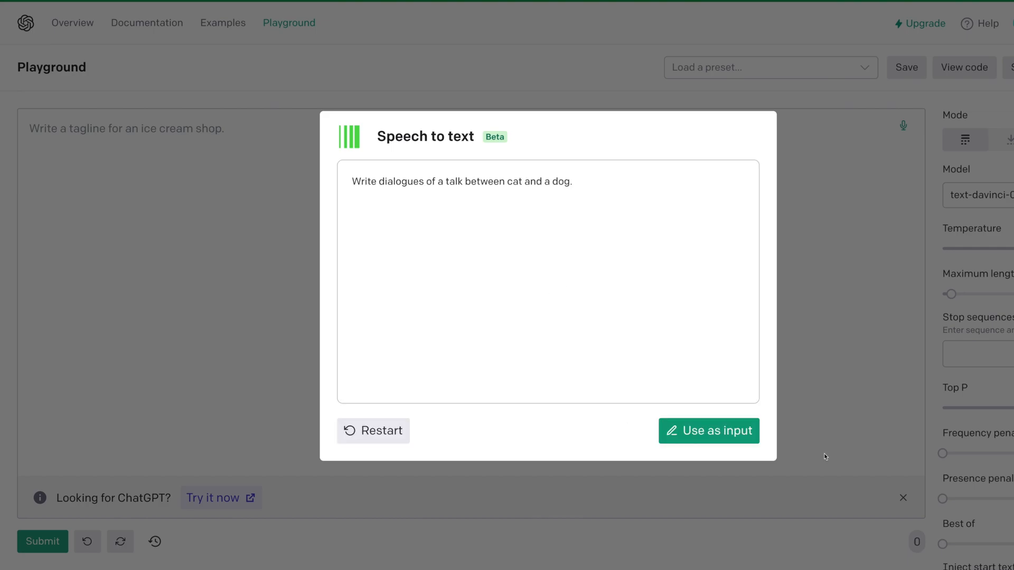
pyautogui.click(708, 431)
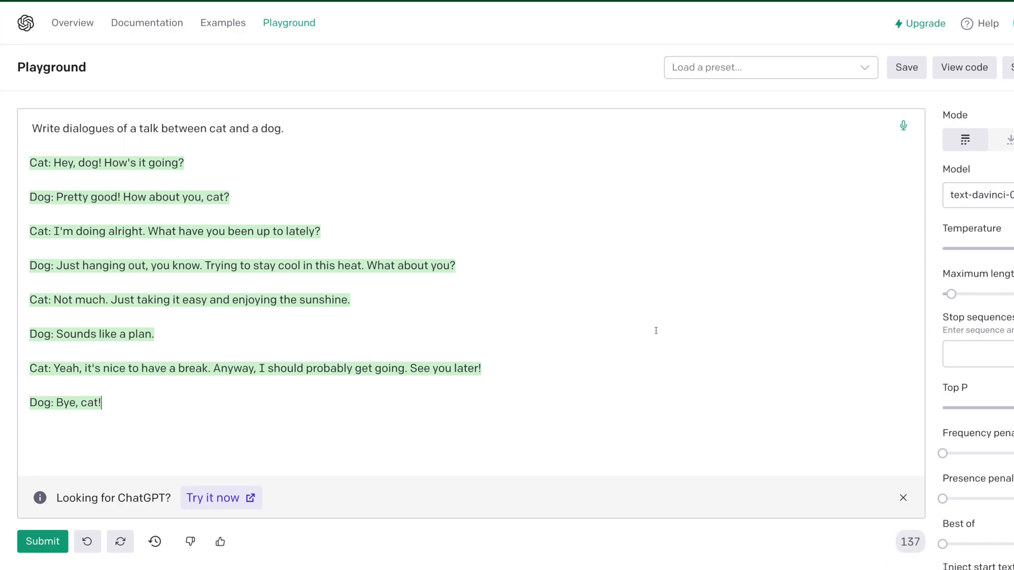
pyautogui.moveTo(78, 178)
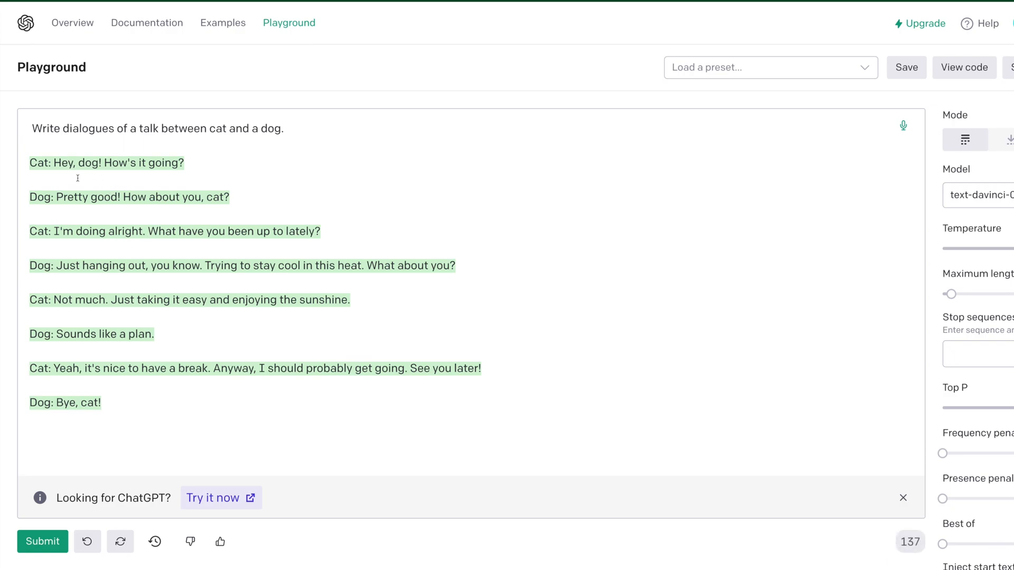
pyautogui.moveTo(148, 212)
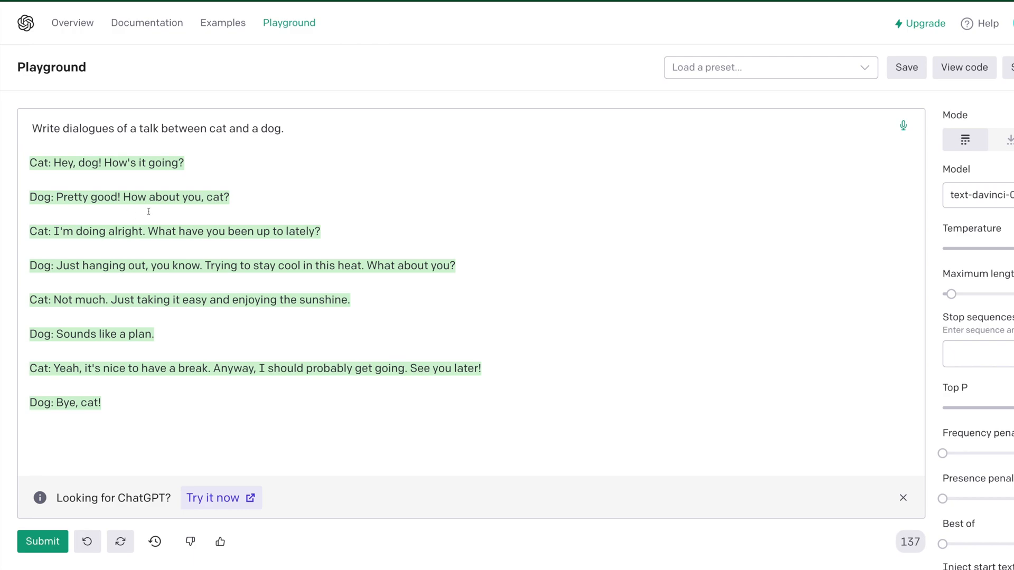
pyautogui.moveTo(170, 250)
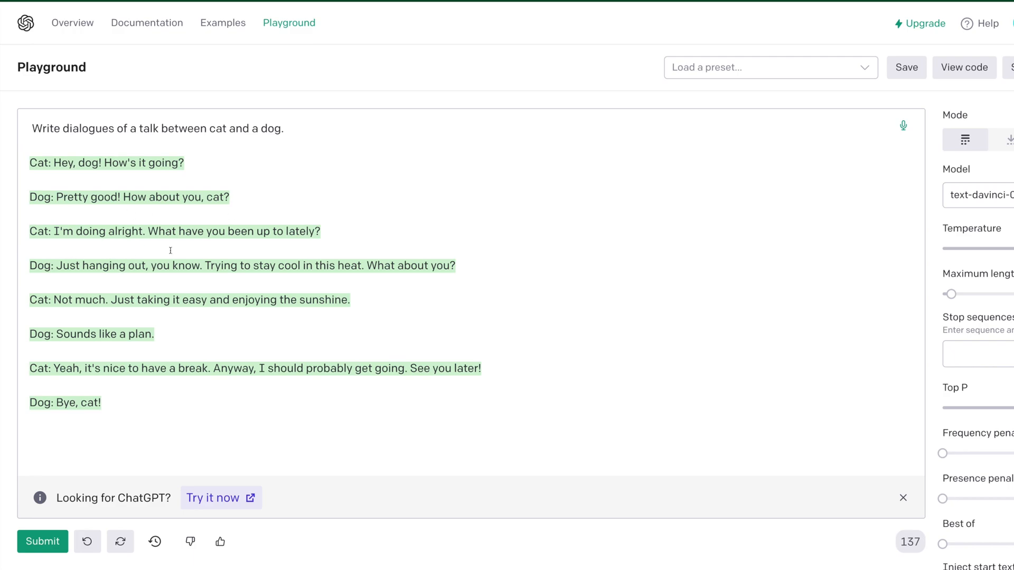
pyautogui.moveTo(174, 278)
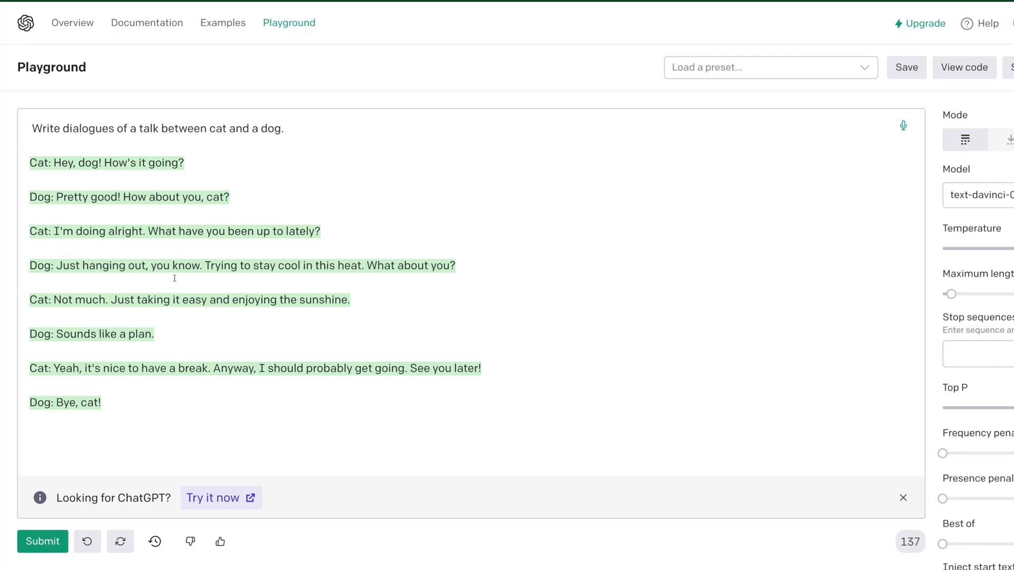
pyautogui.click(902, 125)
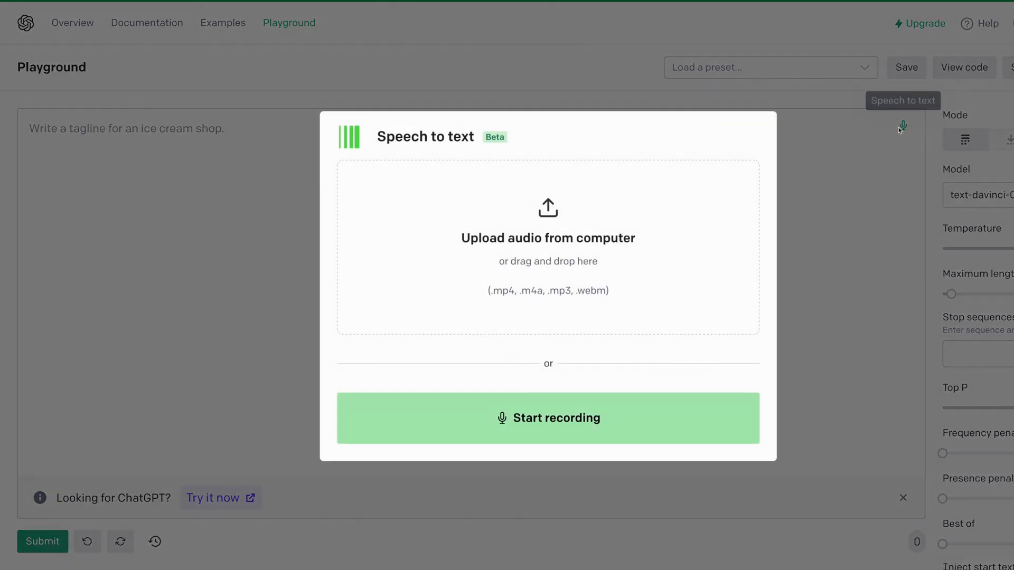
# Dictate a cat-and-mouse screenplay prompt and generate the screenplay.
pyautogui.click(547, 417)
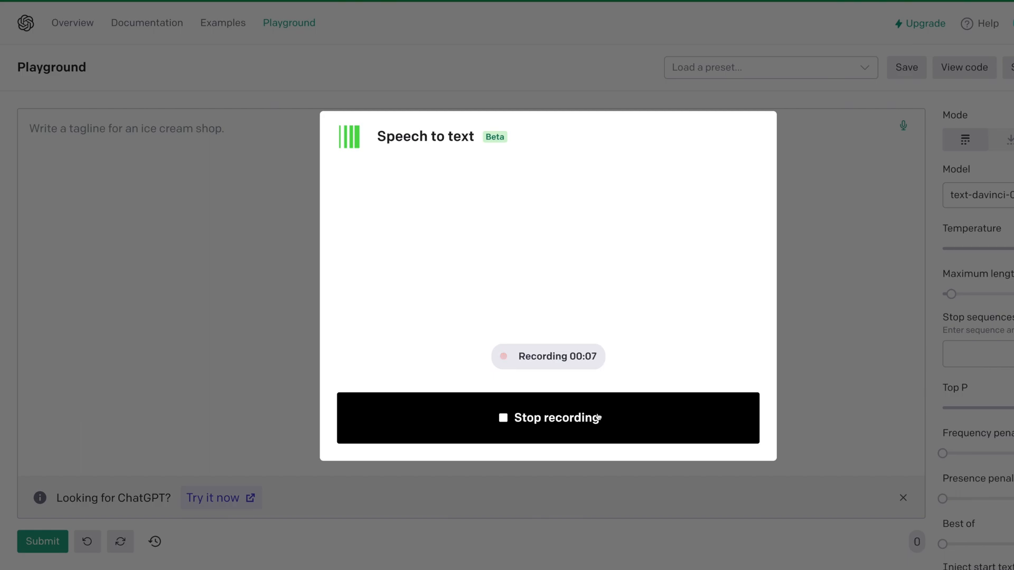
pyautogui.click(547, 417)
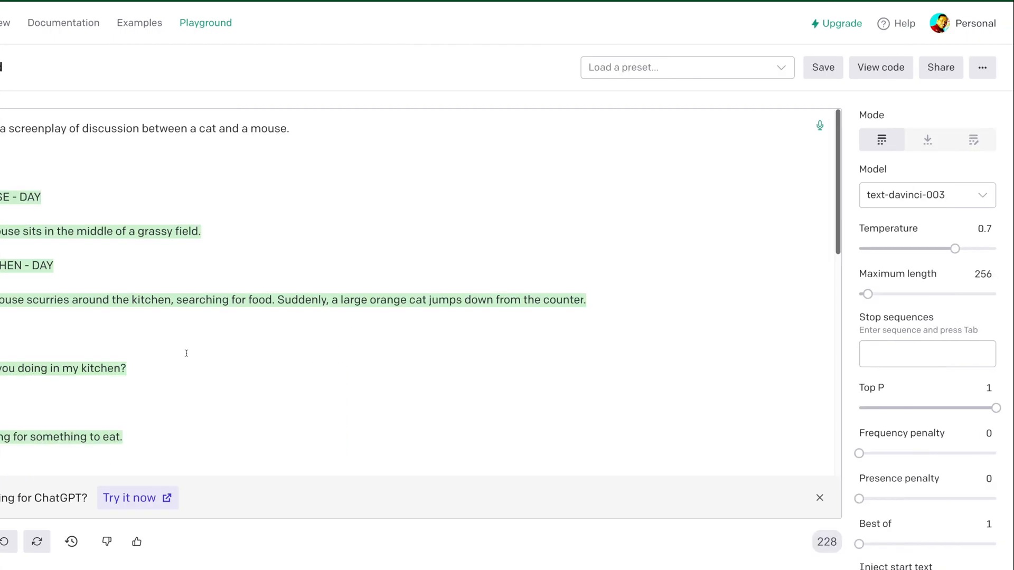
pyautogui.moveTo(896, 274)
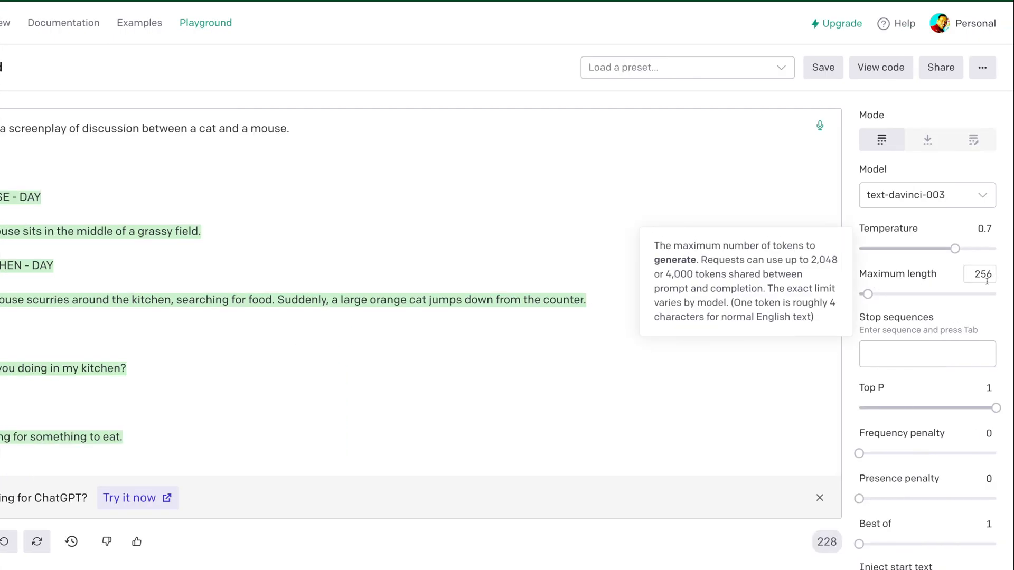
pyautogui.moveTo(850, 305)
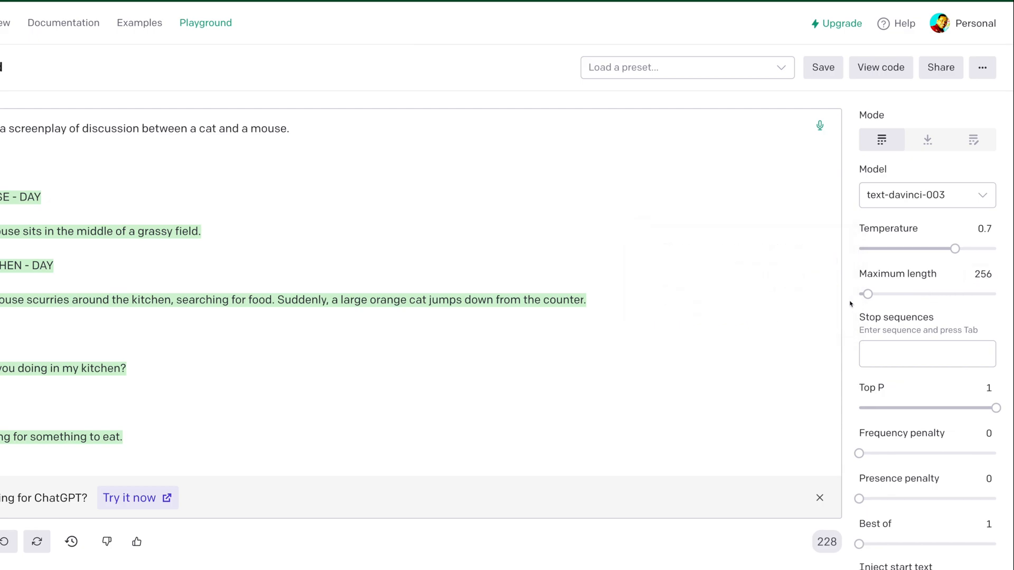
pyautogui.moveTo(950, 251)
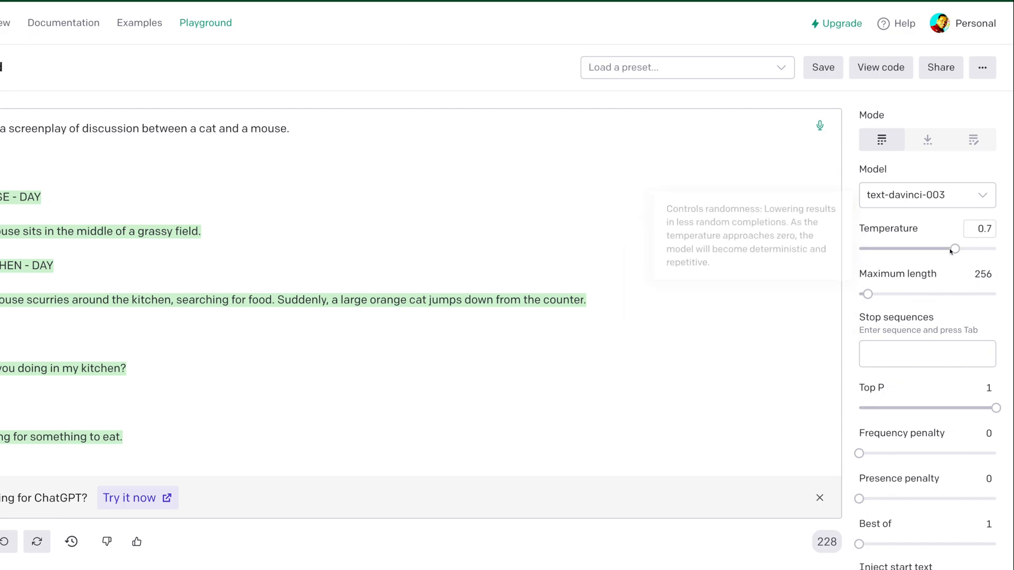
pyautogui.moveTo(950, 248)
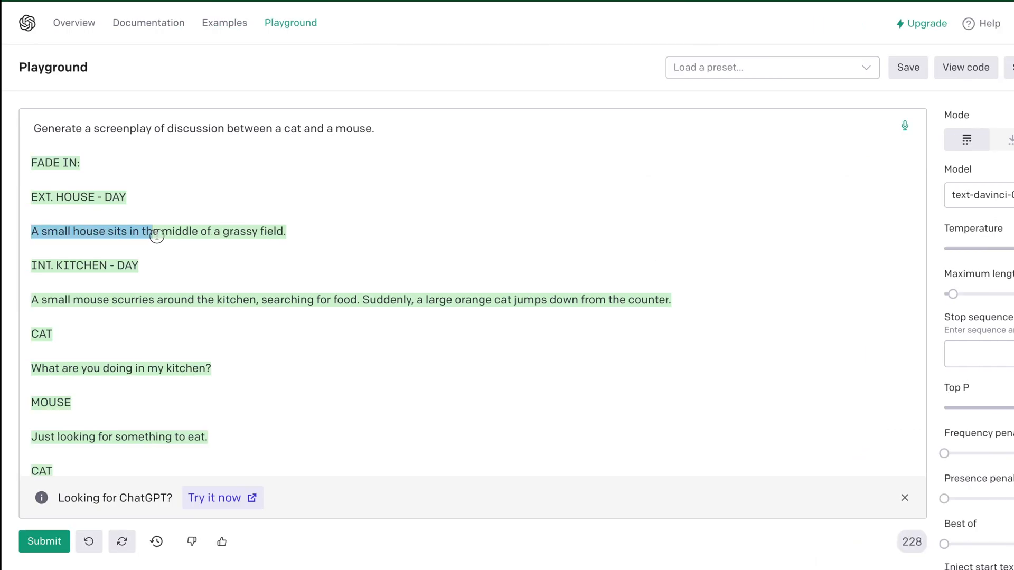
pyautogui.click(134, 312)
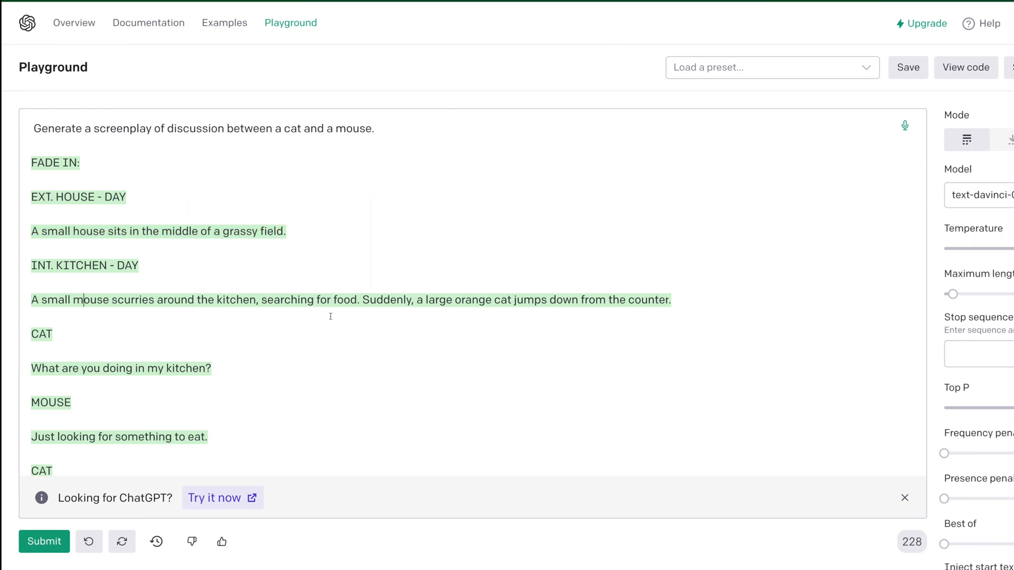
pyautogui.moveTo(507, 311)
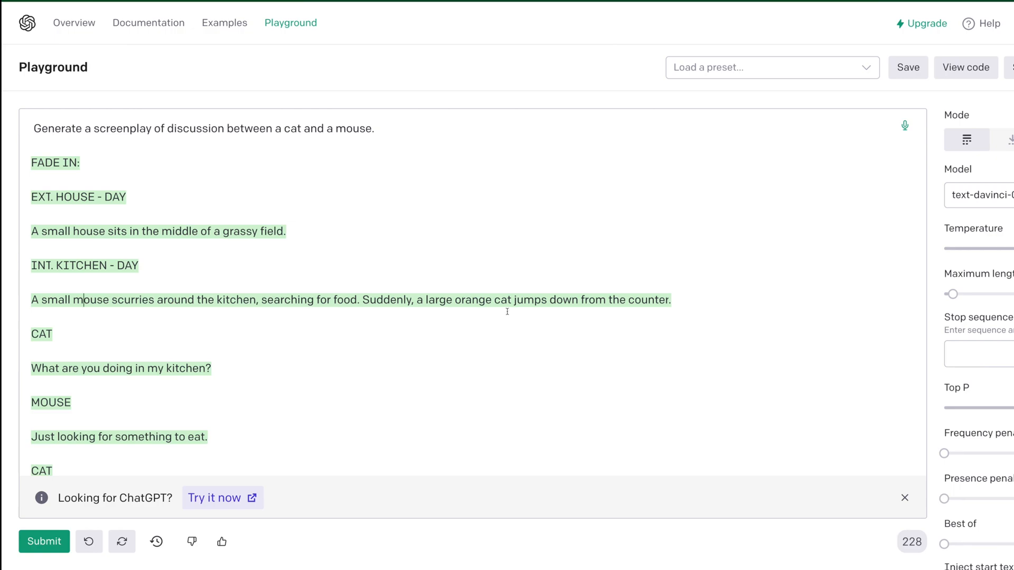
pyautogui.moveTo(487, 329)
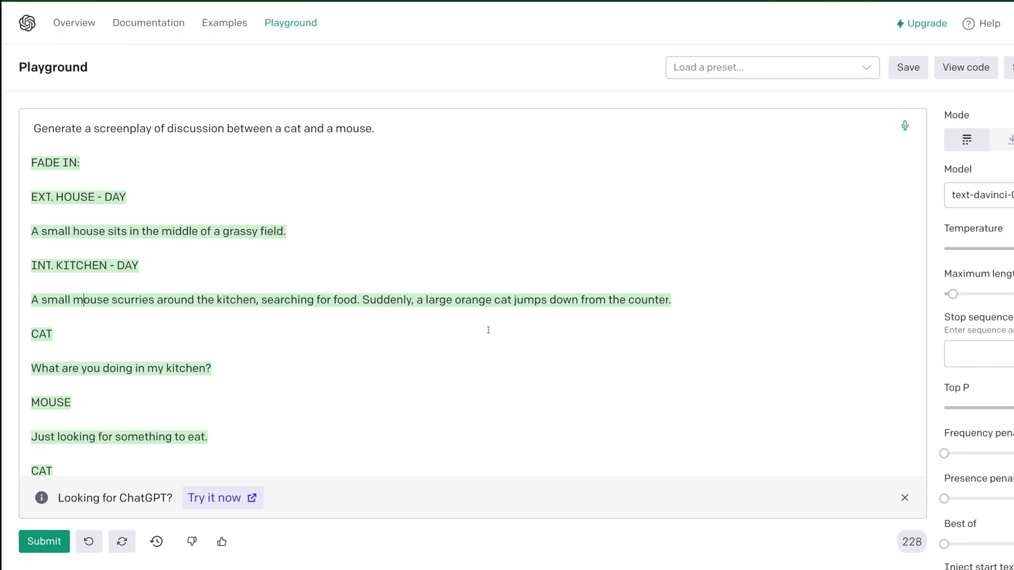
pyautogui.moveTo(166, 386)
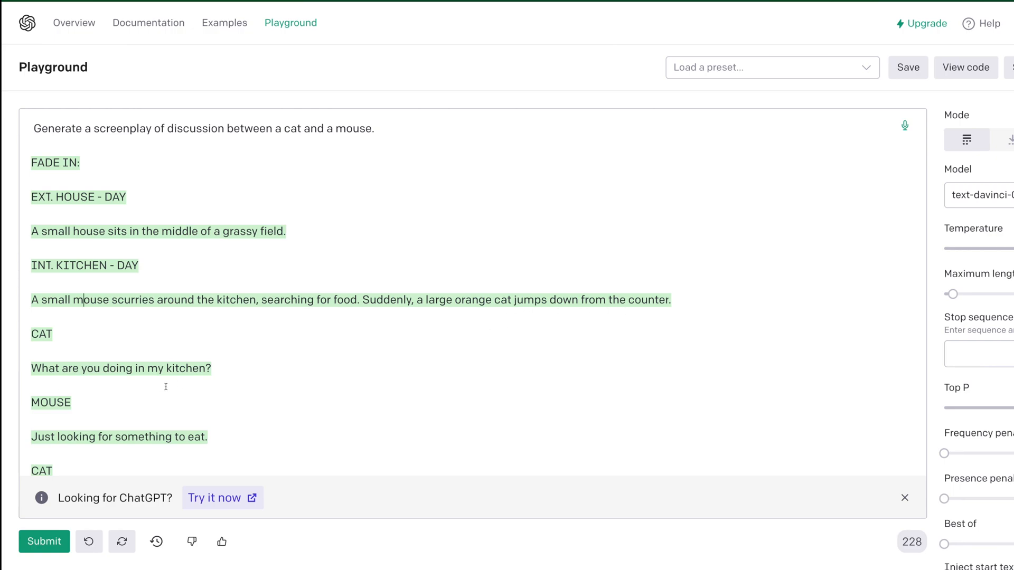
# Dictate a prompt for R code drawing an iris data set histogram.
pyautogui.scroll(-3)
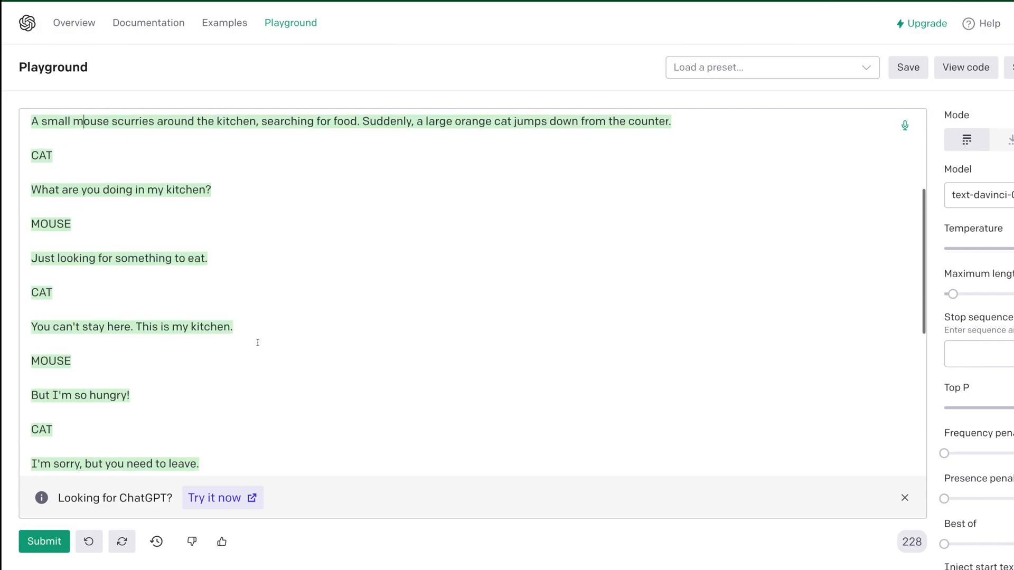
pyautogui.click(904, 125)
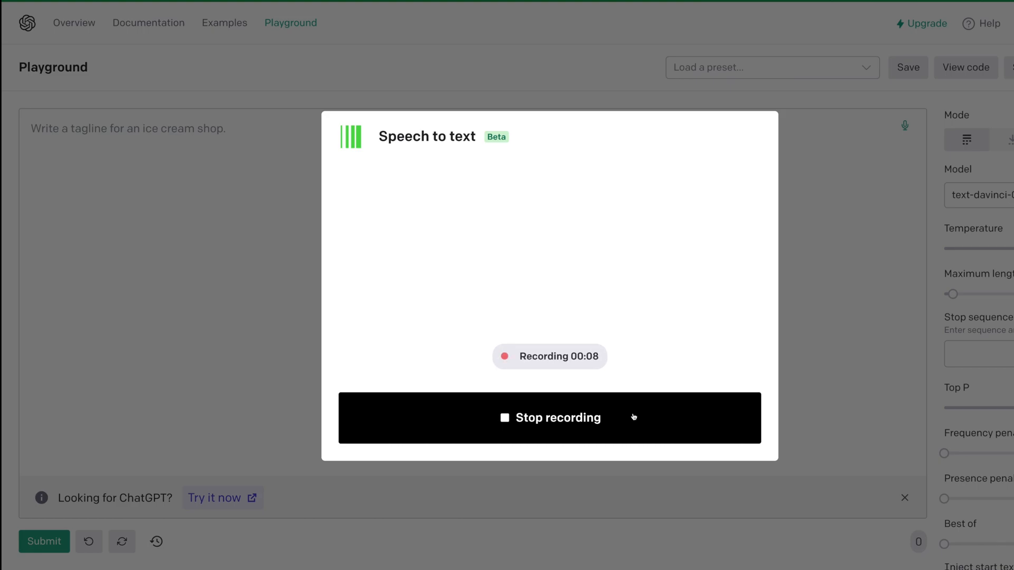
pyautogui.click(549, 418)
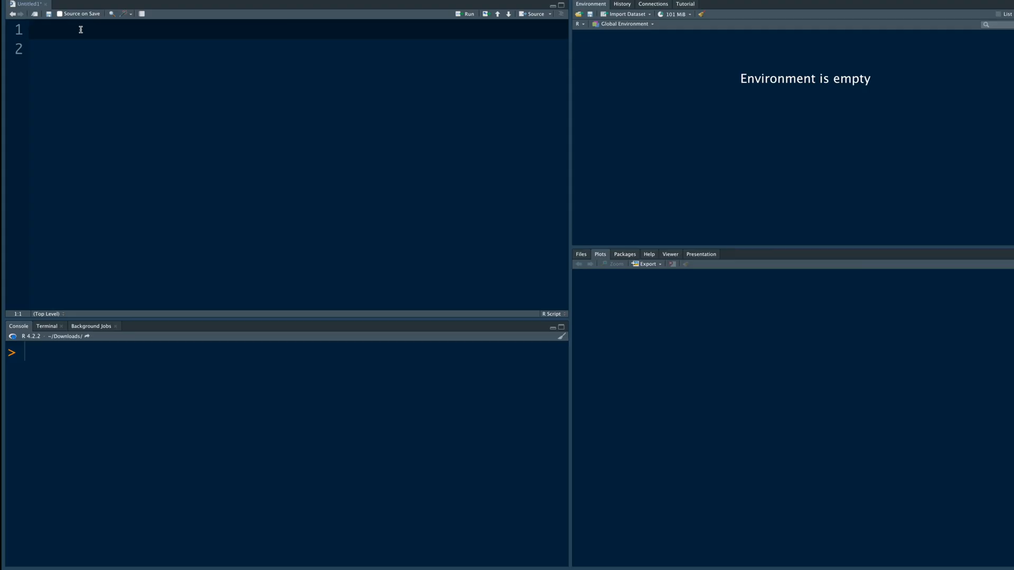
pyautogui.click(466, 13)
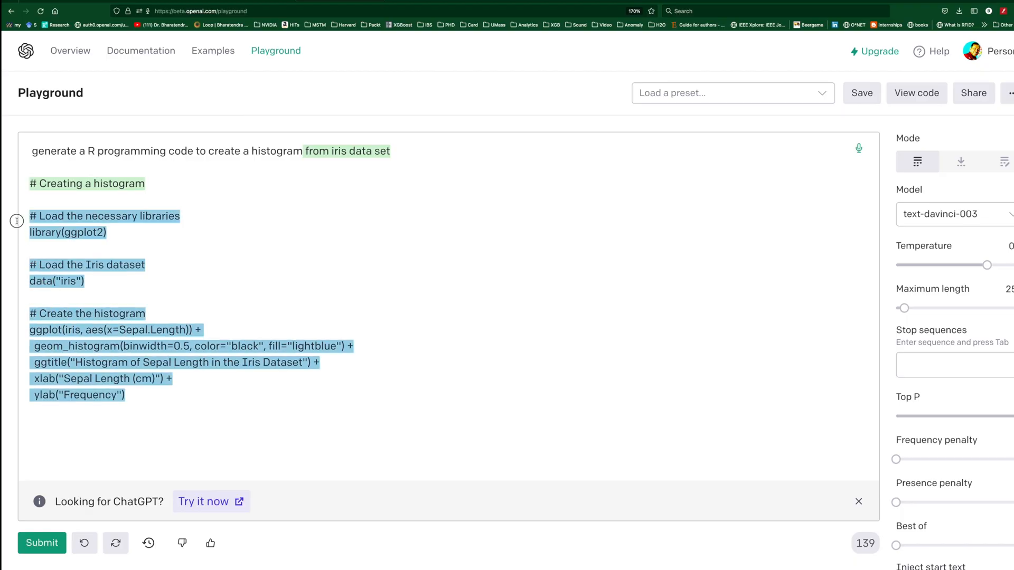
# Delete the R output, switch the prompt to Python, regenerate the iris histogram code, and start dictating again.
pyautogui.click(84, 543)
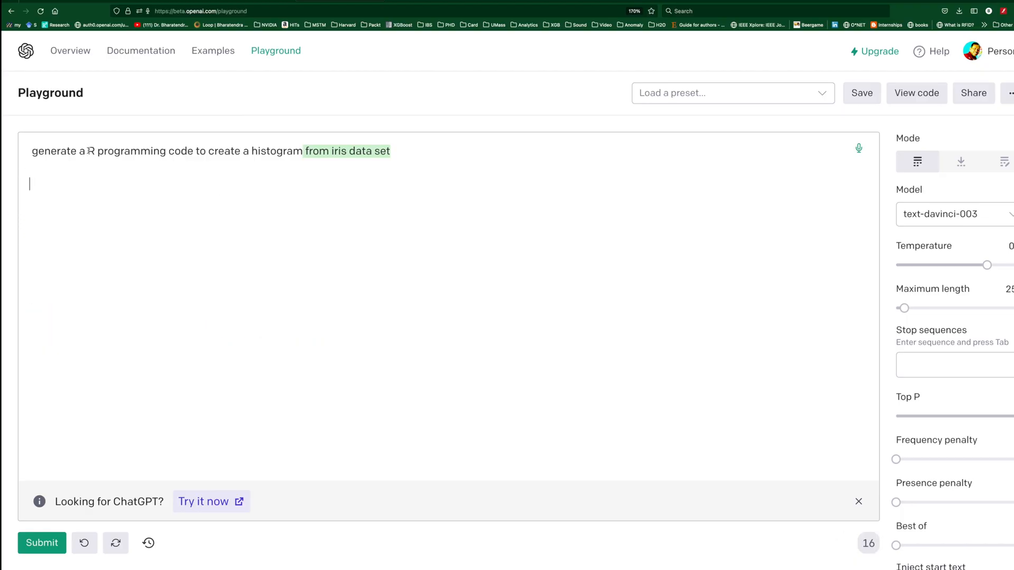
pyautogui.write('py')
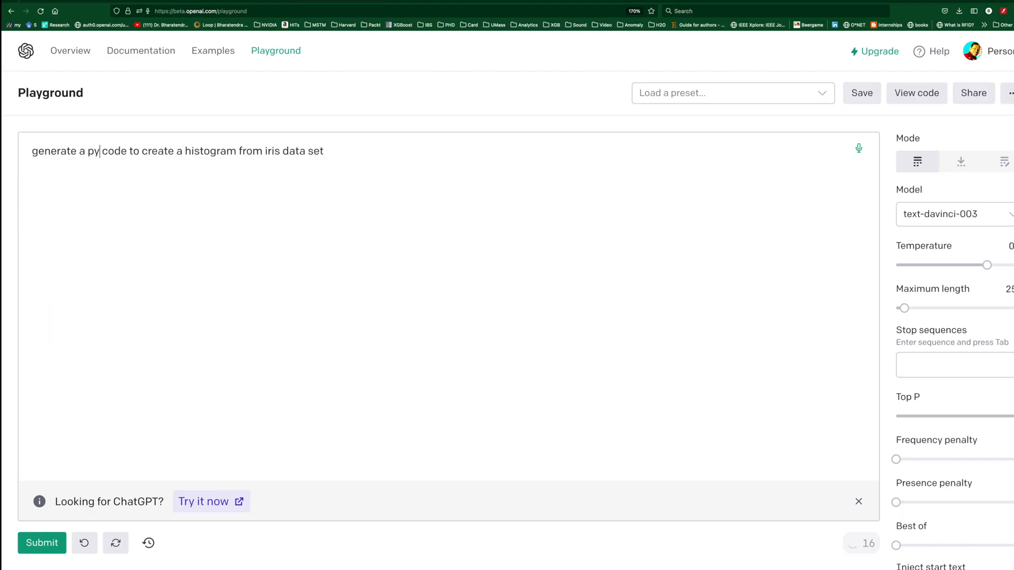
pyautogui.click(41, 542)
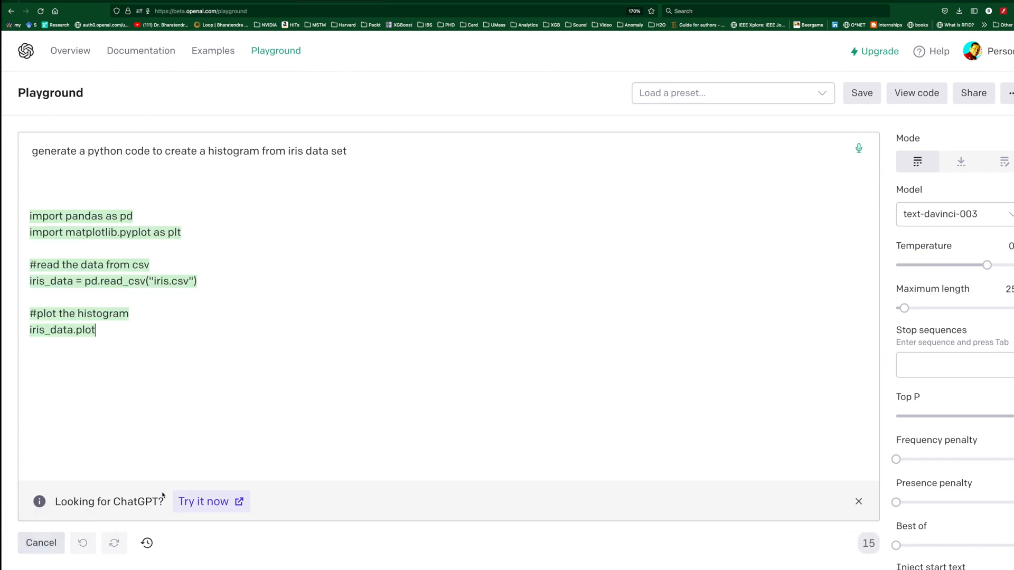
pyautogui.click(41, 542)
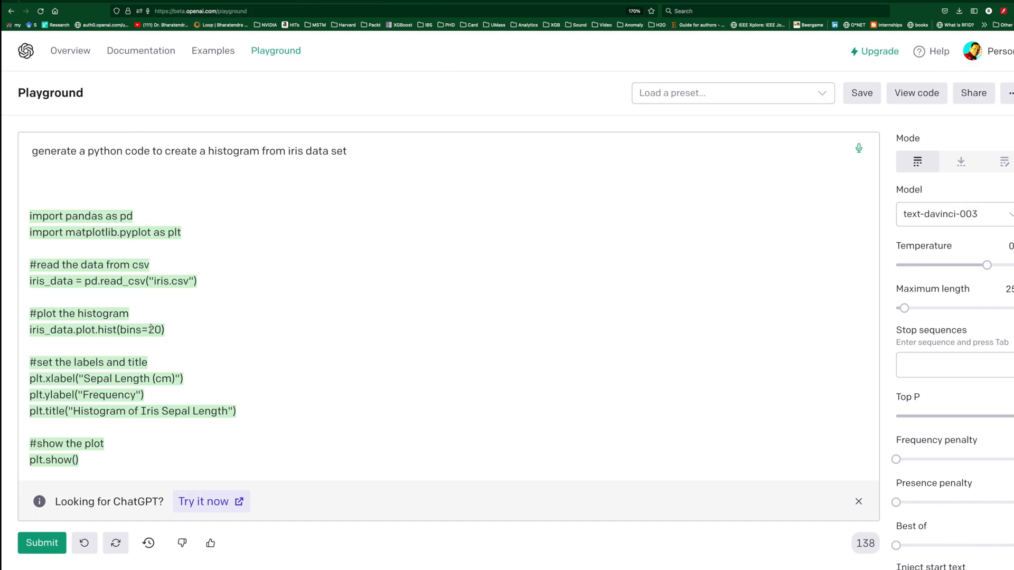
pyautogui.click(858, 148)
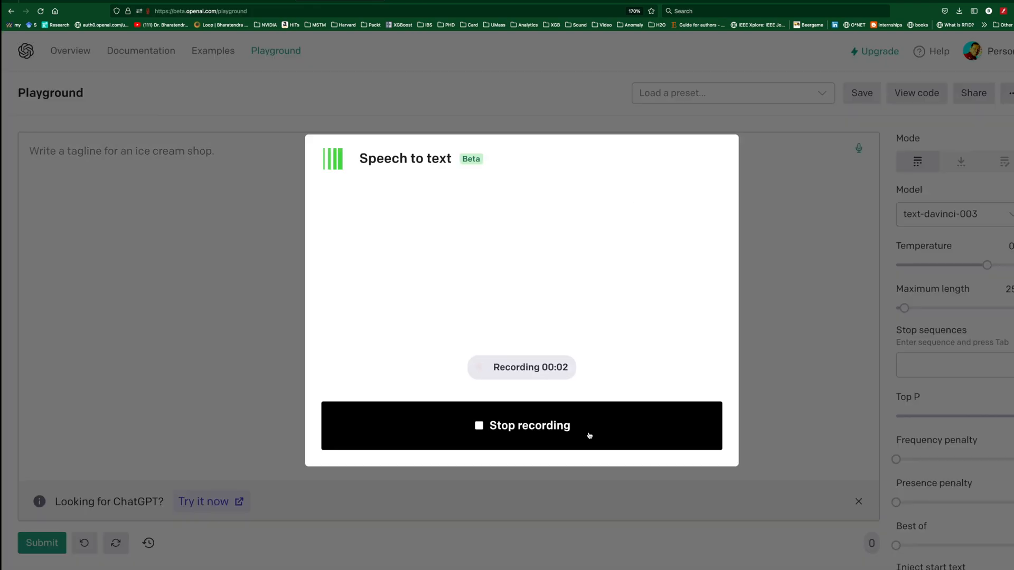
# Dictate haircut-steps and machine learning interview prompts, then regenerate the ten interview questions.
pyautogui.click(521, 425)
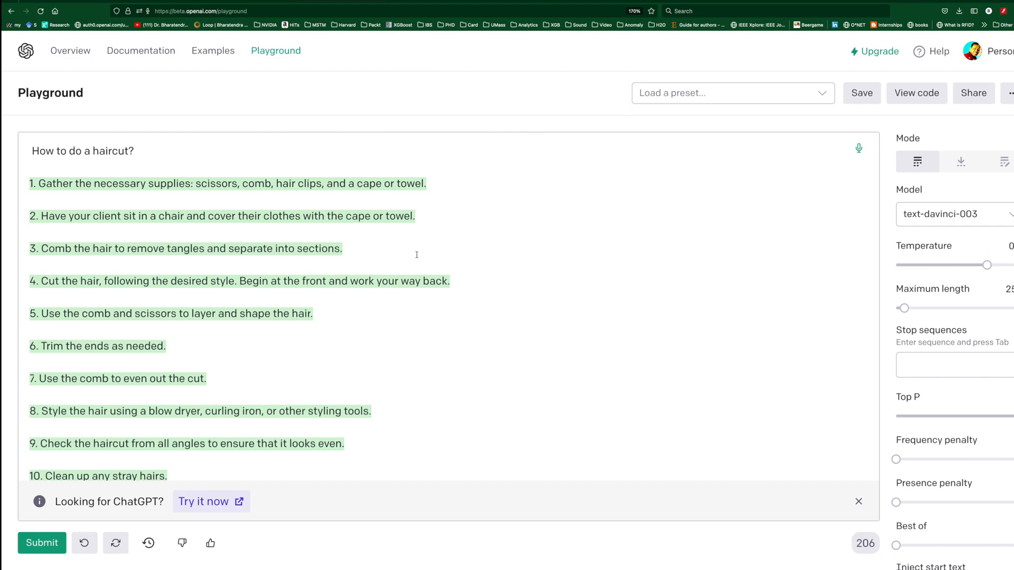
pyautogui.click(859, 148)
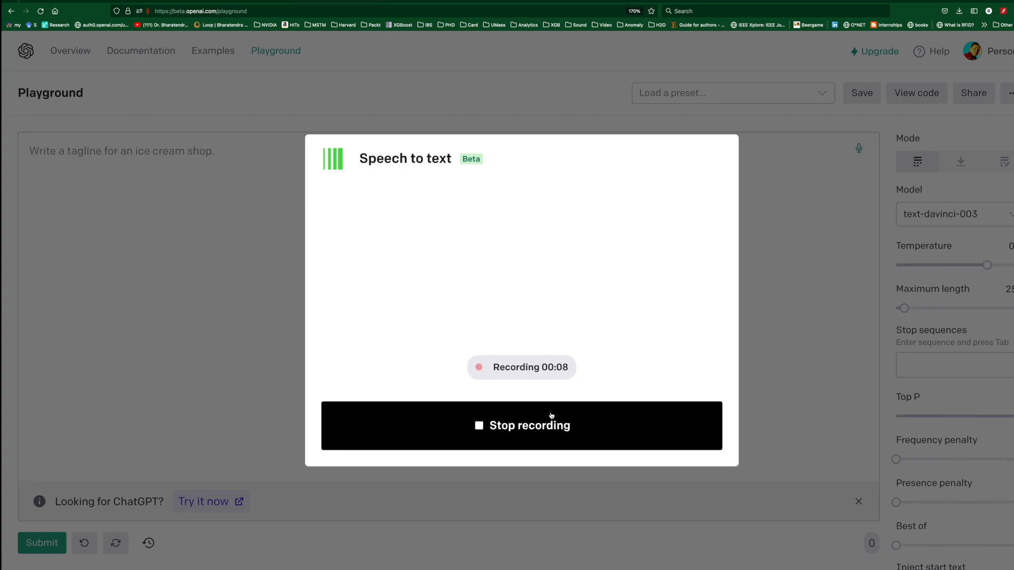
pyautogui.click(521, 426)
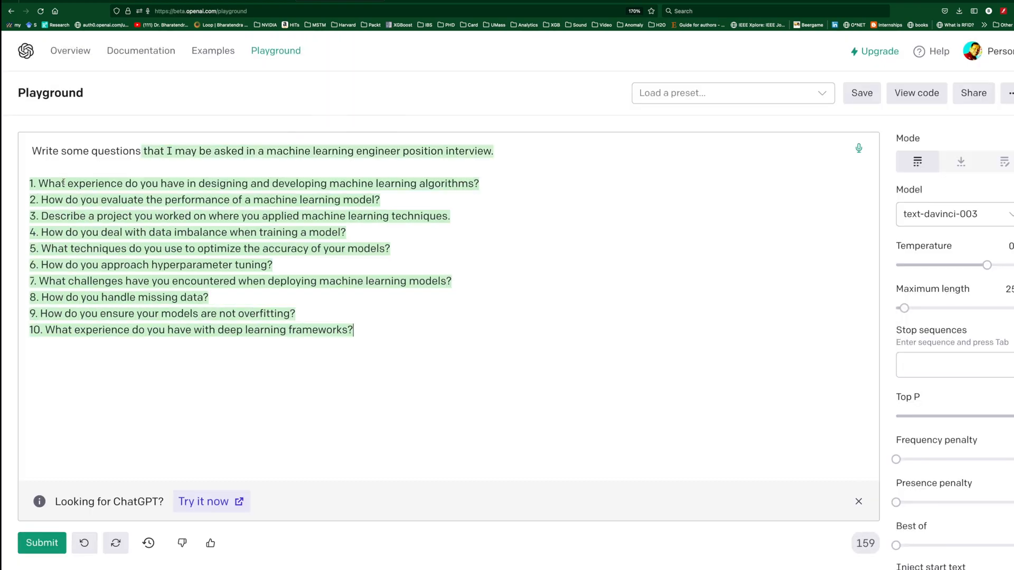
pyautogui.doubleClick(209, 183)
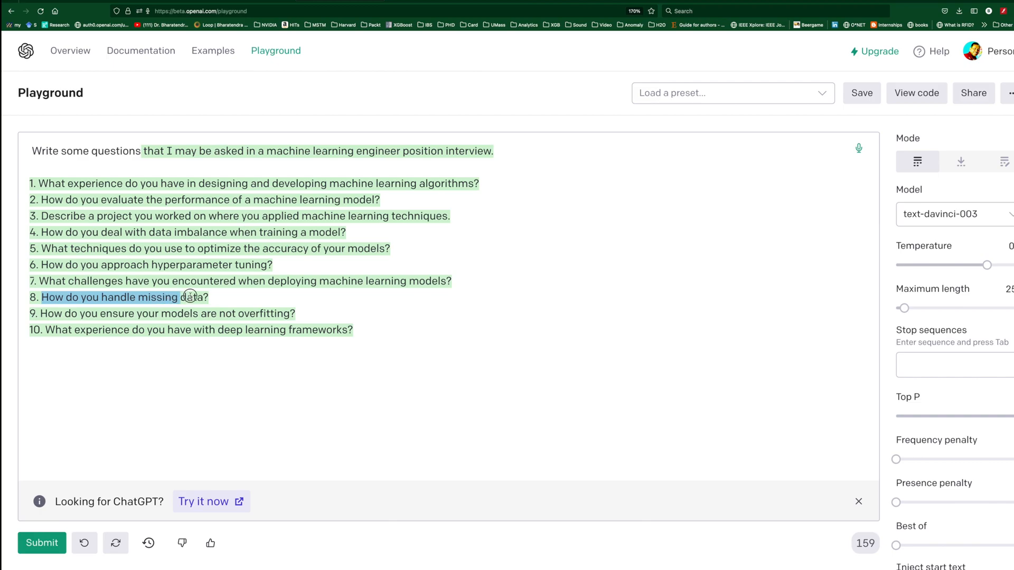
pyautogui.moveTo(215, 317)
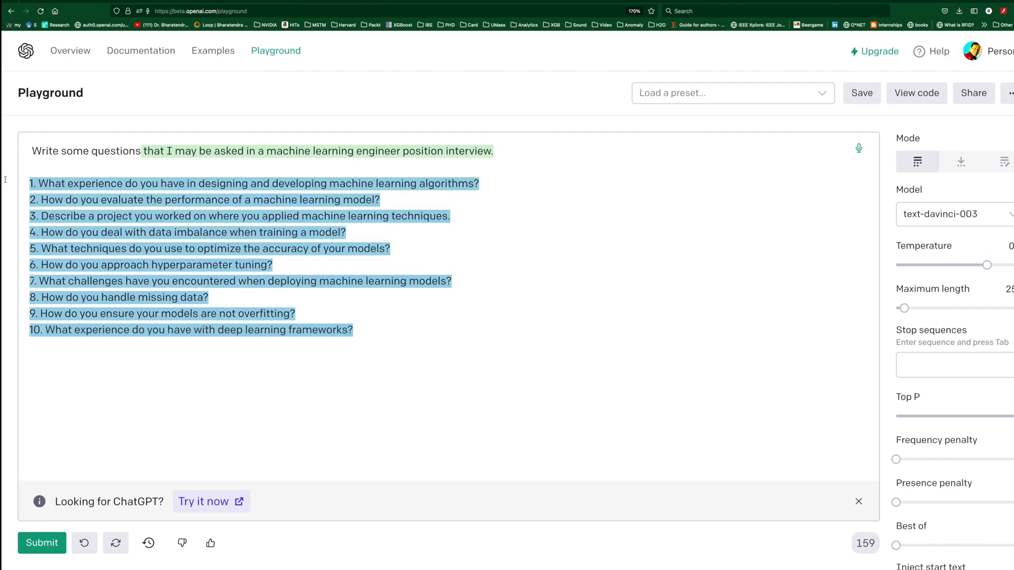
pyautogui.click(41, 542)
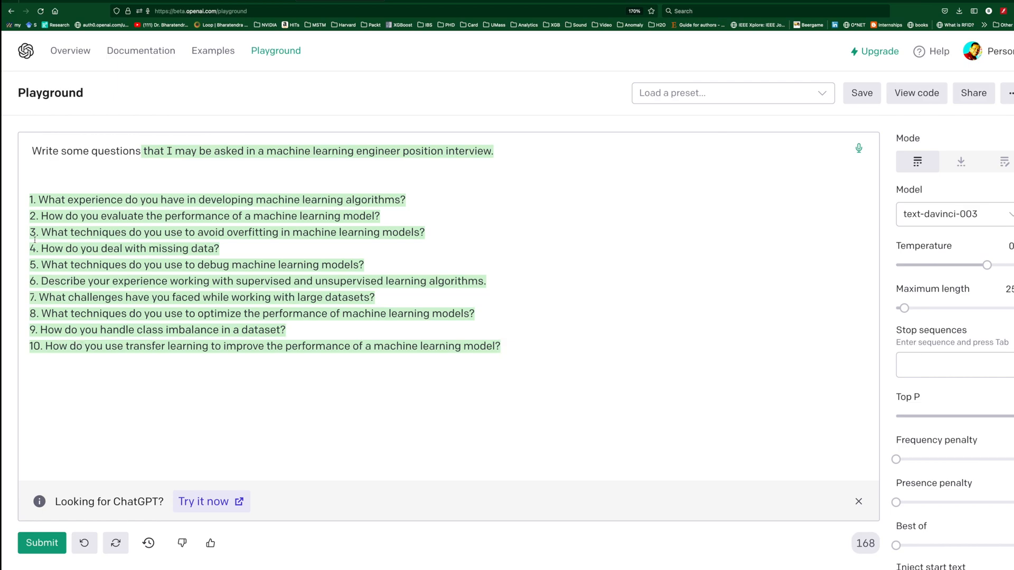
# Dictate a prompt generating ten names for a brown dog.
pyautogui.click(859, 148)
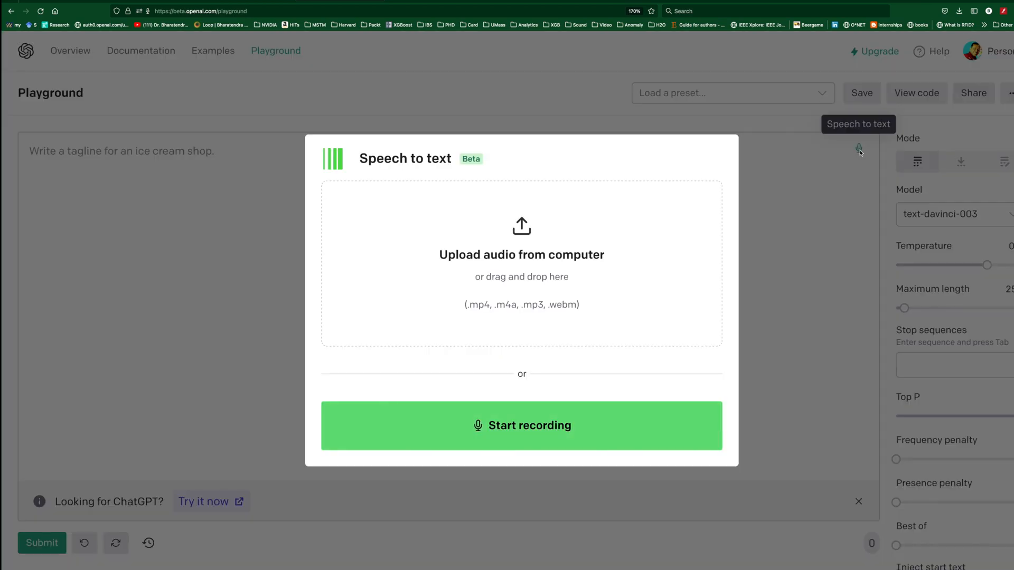
pyautogui.click(521, 425)
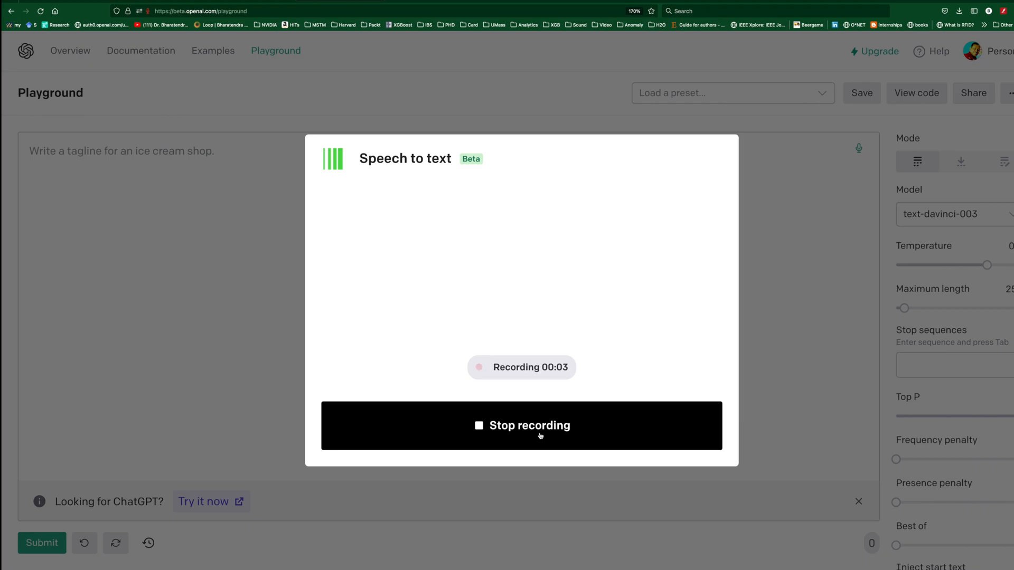
pyautogui.click(521, 425)
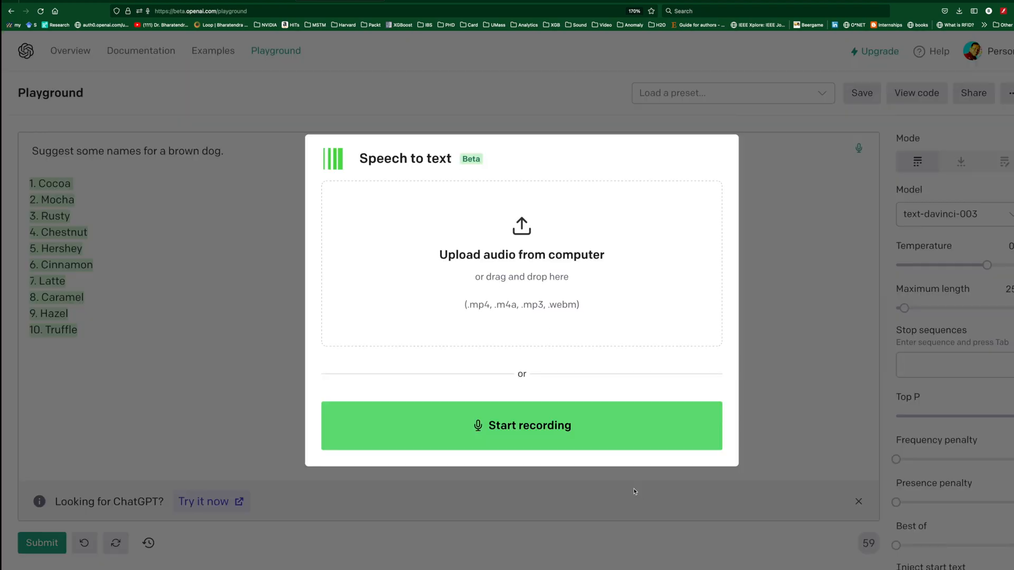
# Dictate a prompt generating ten names for a black cat, such as Midnight.
pyautogui.click(521, 426)
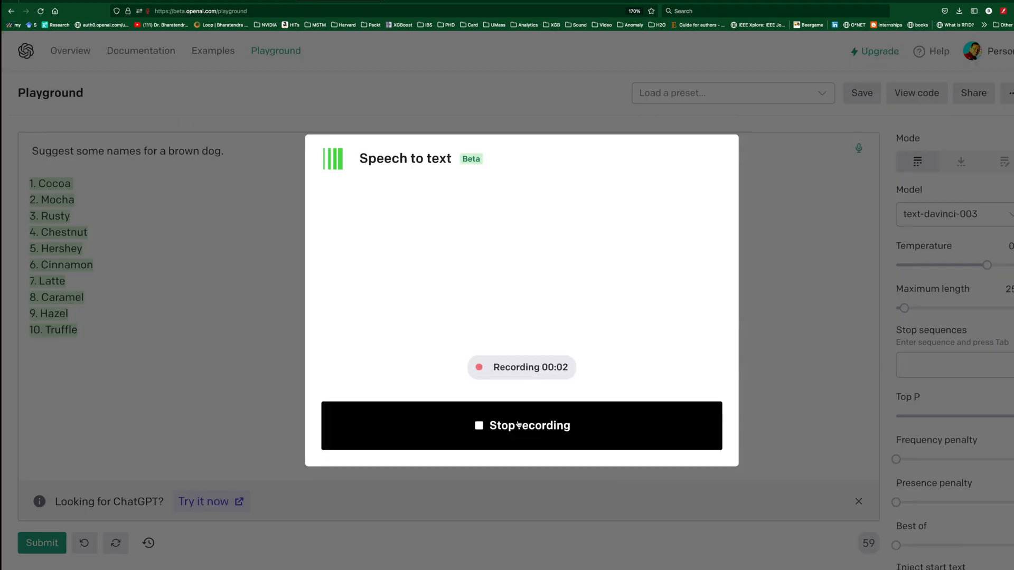
pyautogui.click(521, 426)
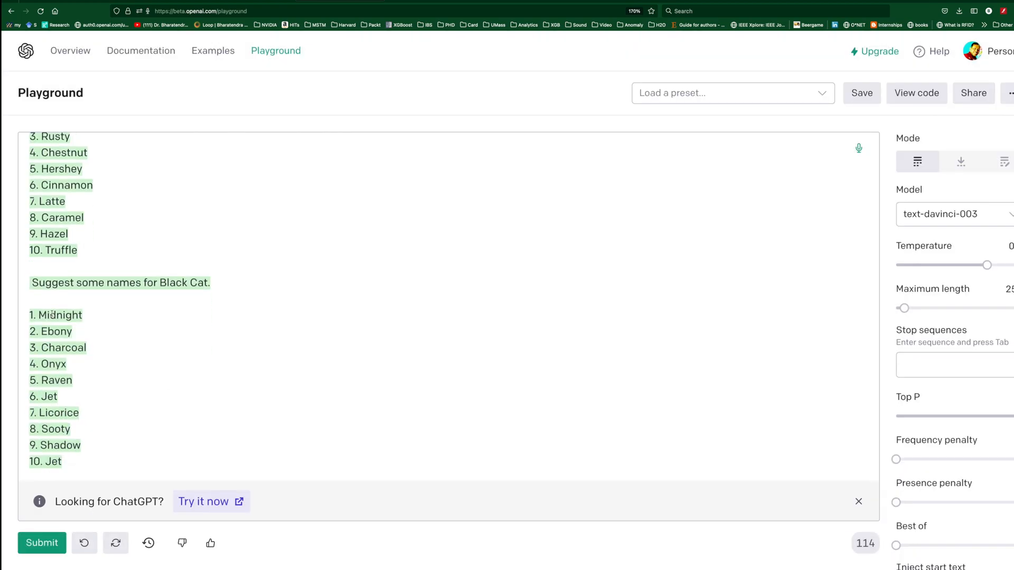
pyautogui.doubleClick(59, 314)
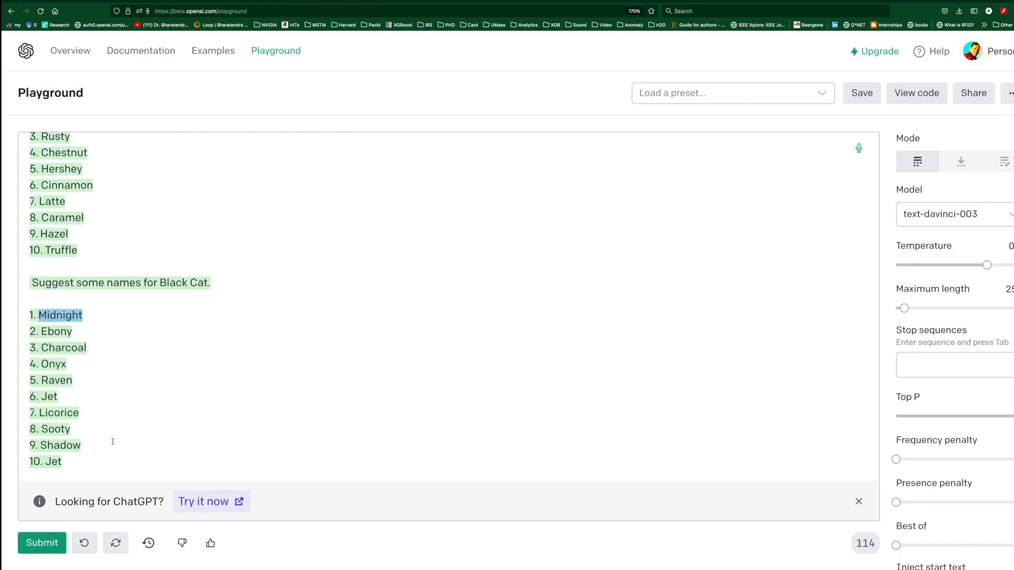
# Dictate an Apple stock prediction prompt and a funny joke prompt, then start another recording.
pyautogui.click(858, 148)
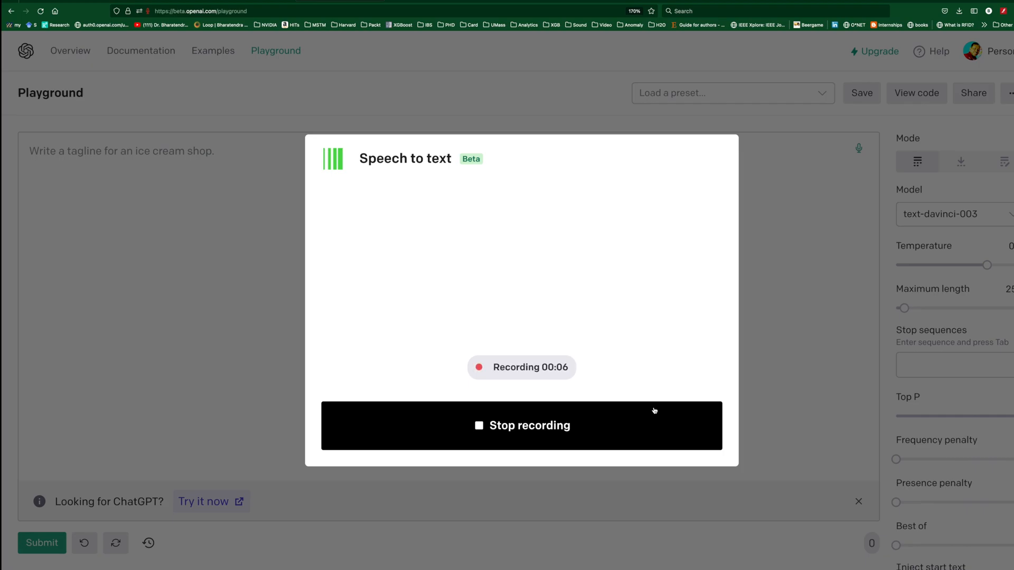
pyautogui.click(521, 426)
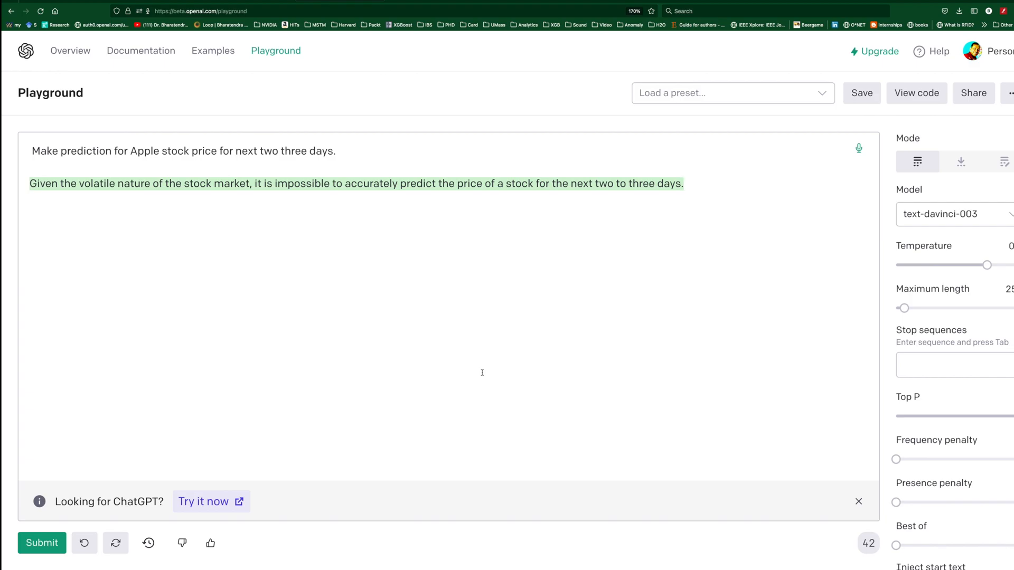
pyautogui.click(858, 148)
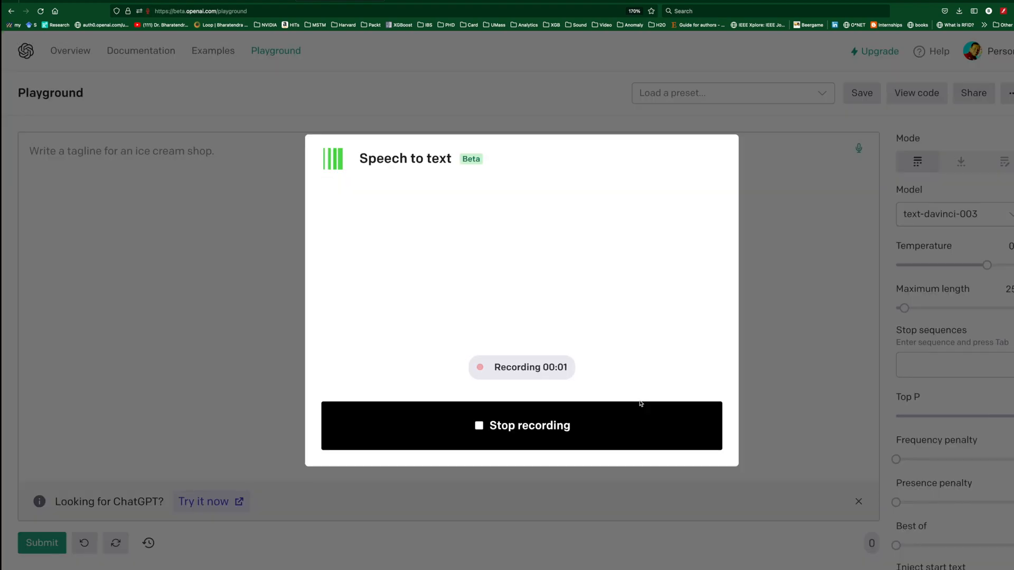
pyautogui.click(522, 425)
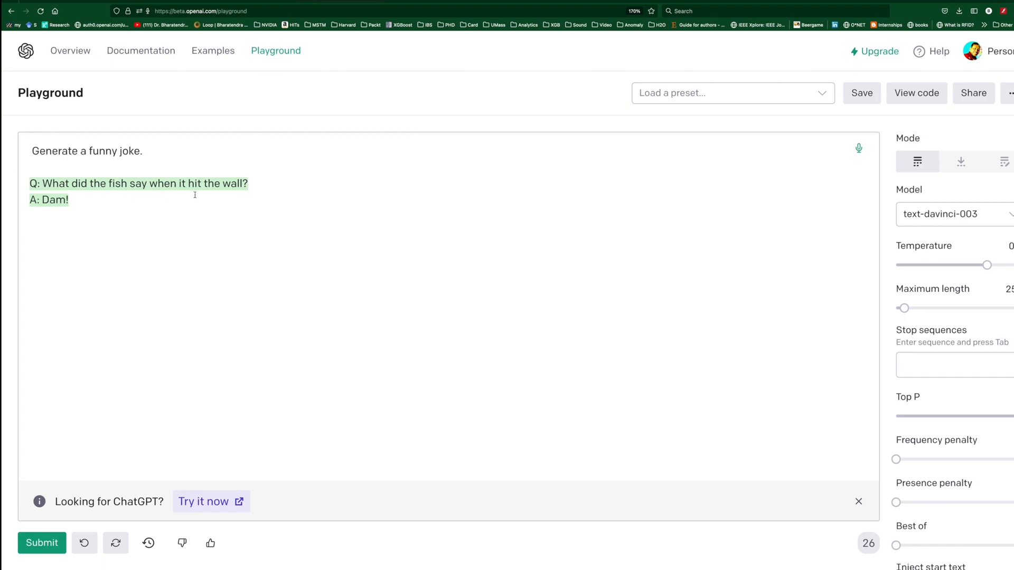
pyautogui.click(859, 147)
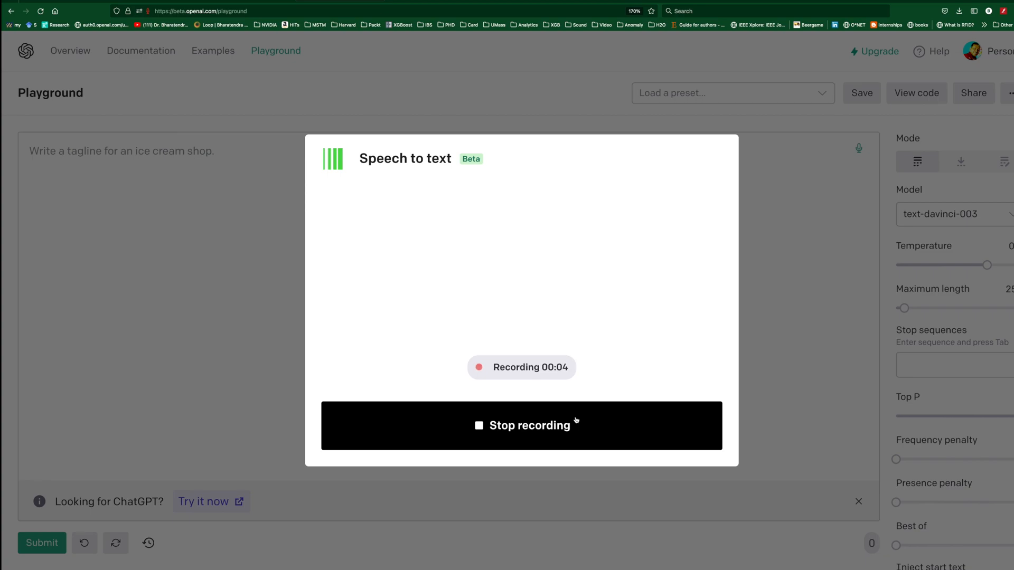
# Submit the dictated jaw pain question, then dictate a request for ten hot coffee business taglines.
pyautogui.click(522, 425)
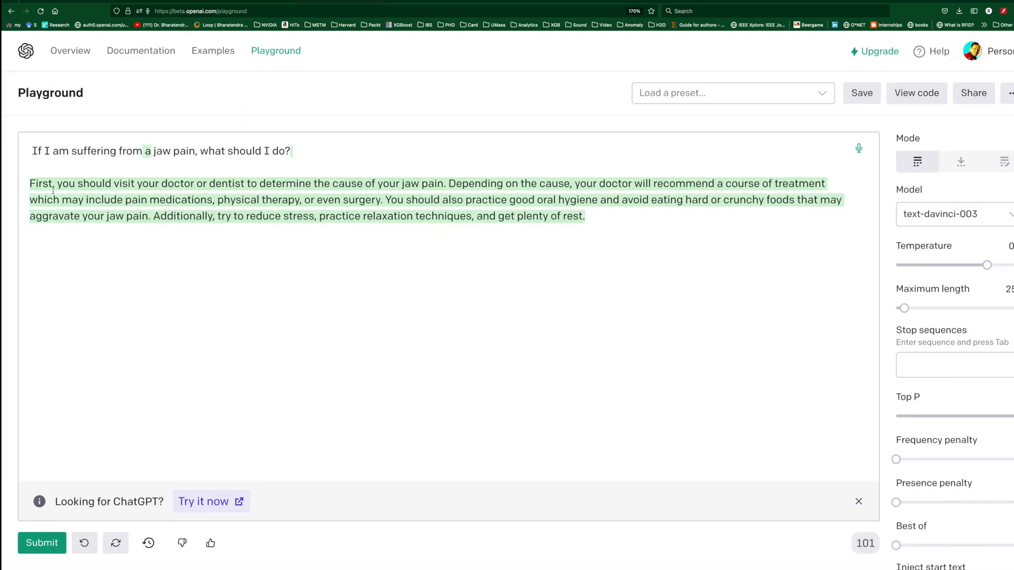
pyautogui.click(585, 216)
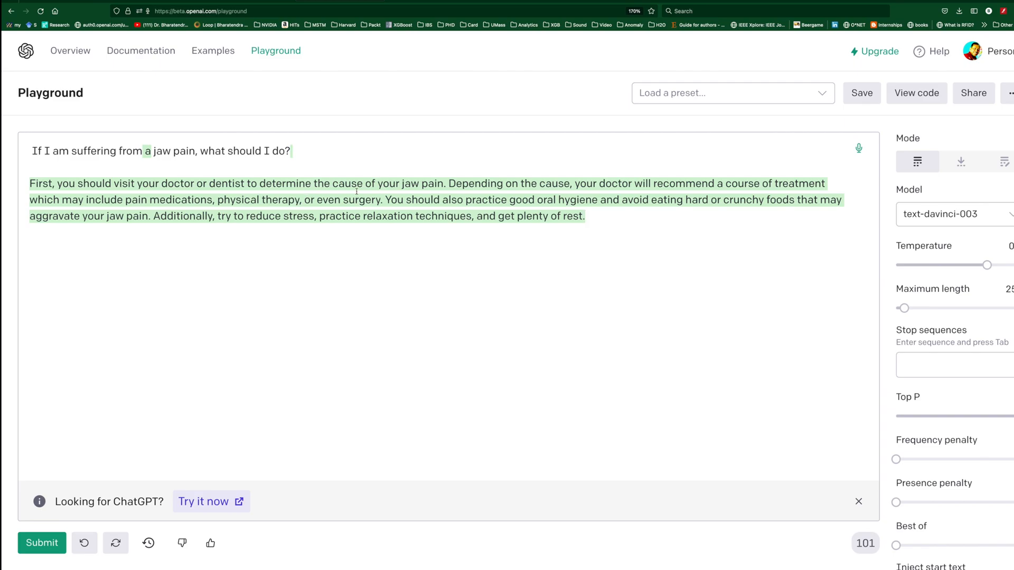
pyautogui.click(858, 147)
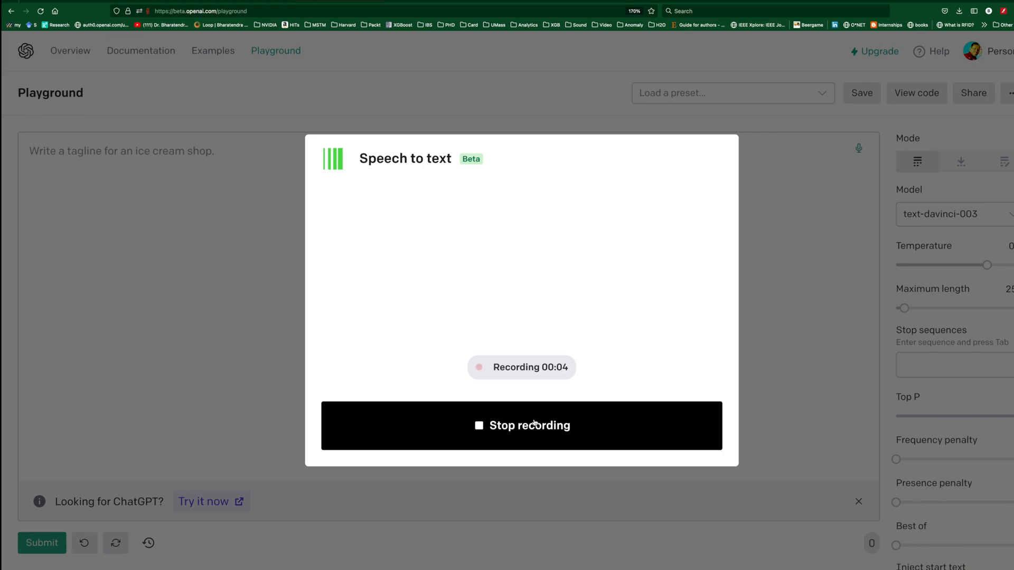
pyautogui.click(522, 425)
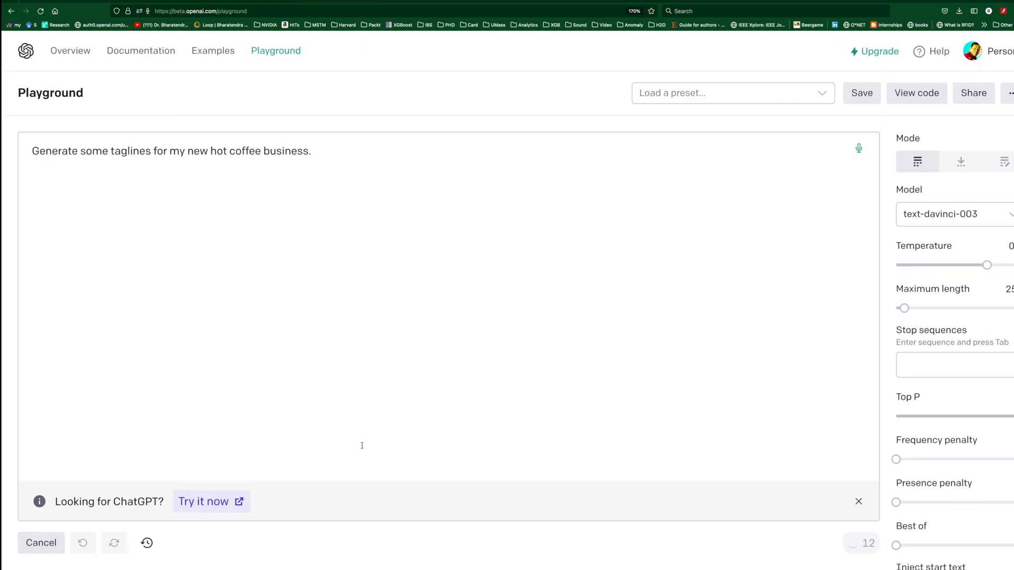
pyautogui.click(40, 542)
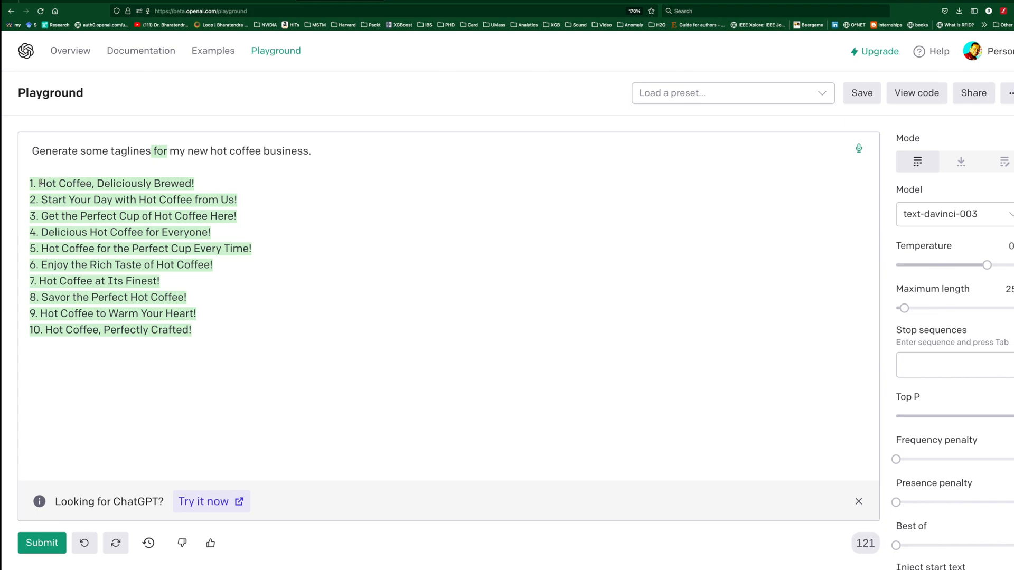
# Dictate two prompts: first a romantic Hindi song, then a humorous Hindi song.
pyautogui.click(858, 148)
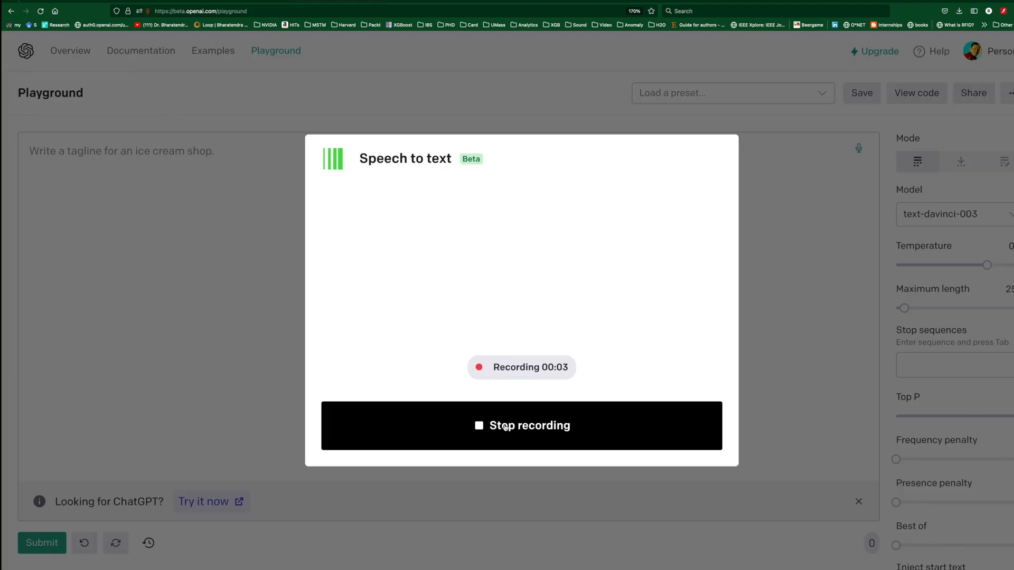
pyautogui.click(521, 425)
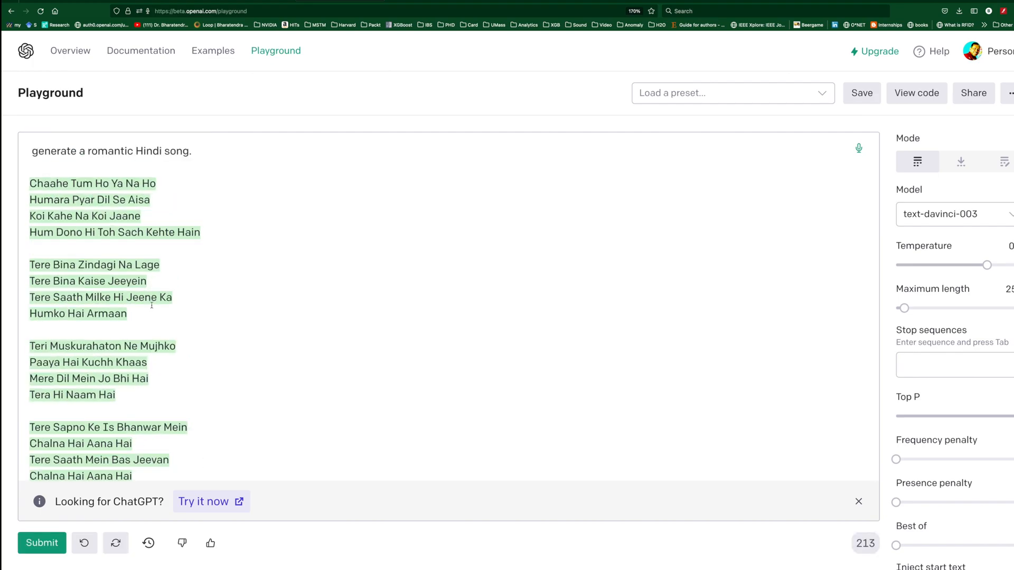
pyautogui.click(859, 147)
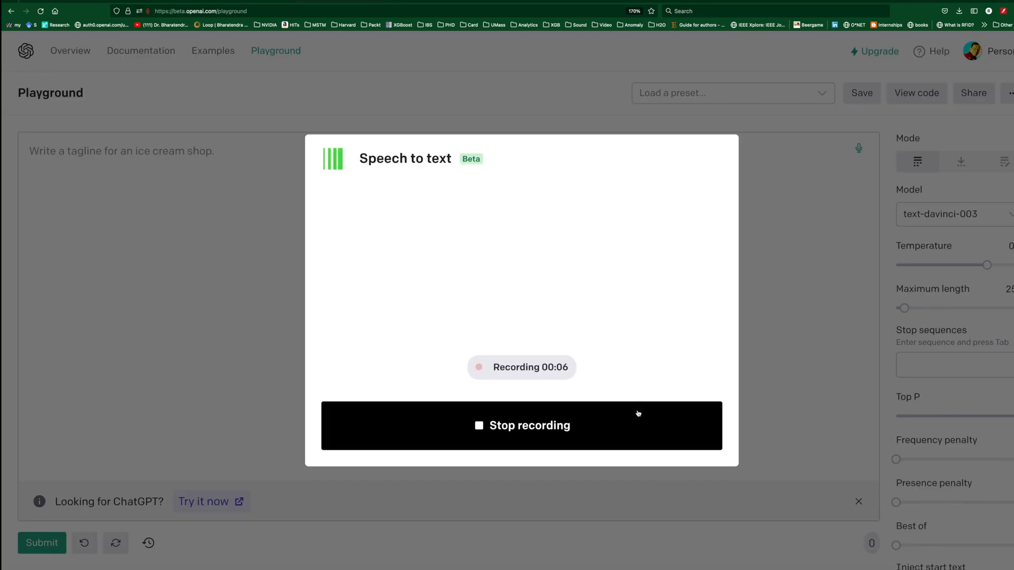
pyautogui.click(521, 425)
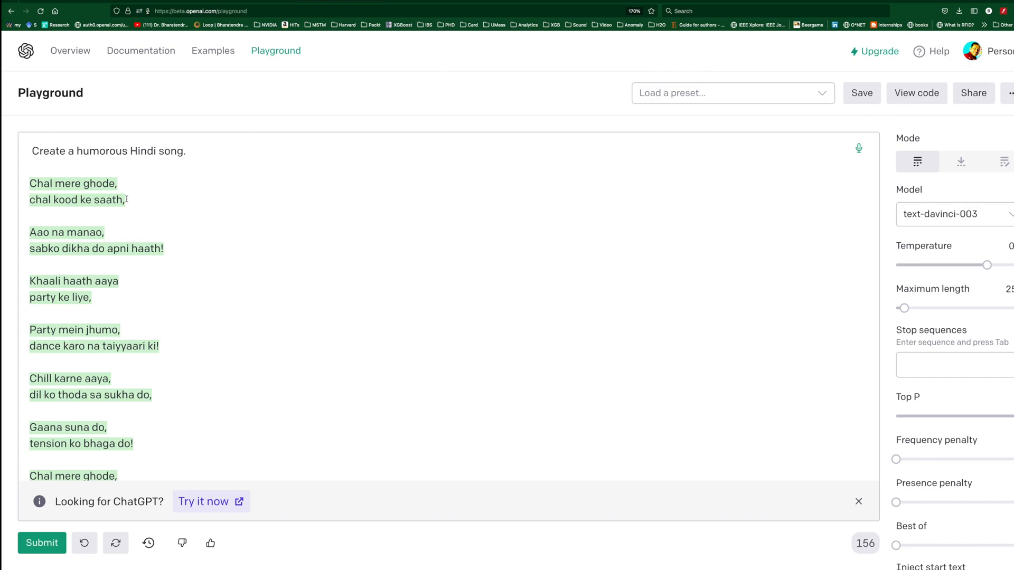
pyautogui.moveTo(146, 371)
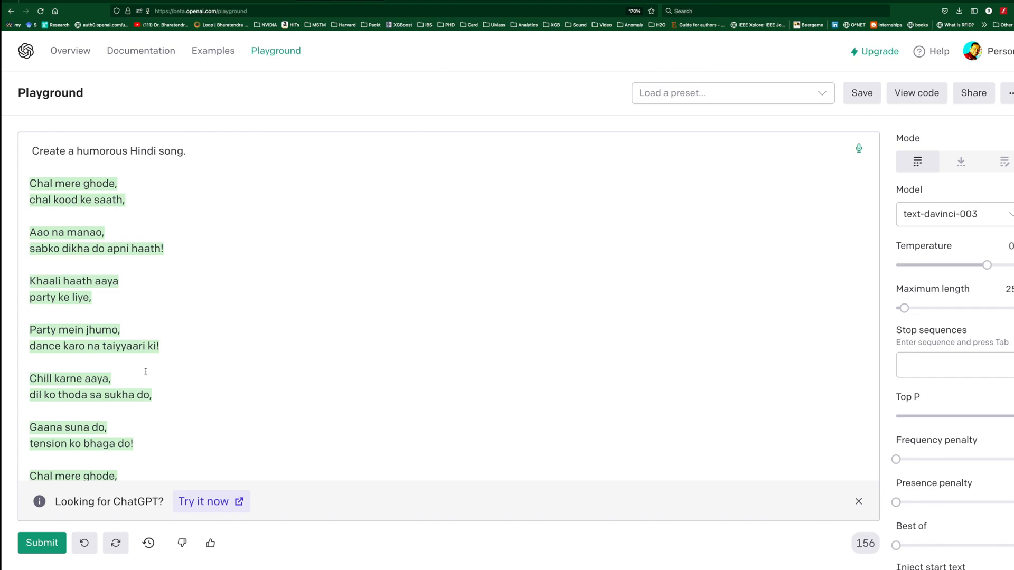
# Dictate Hindi devotional song and Ram bhajan/ghazal prompts, review the output, and start recording again.
pyautogui.click(859, 148)
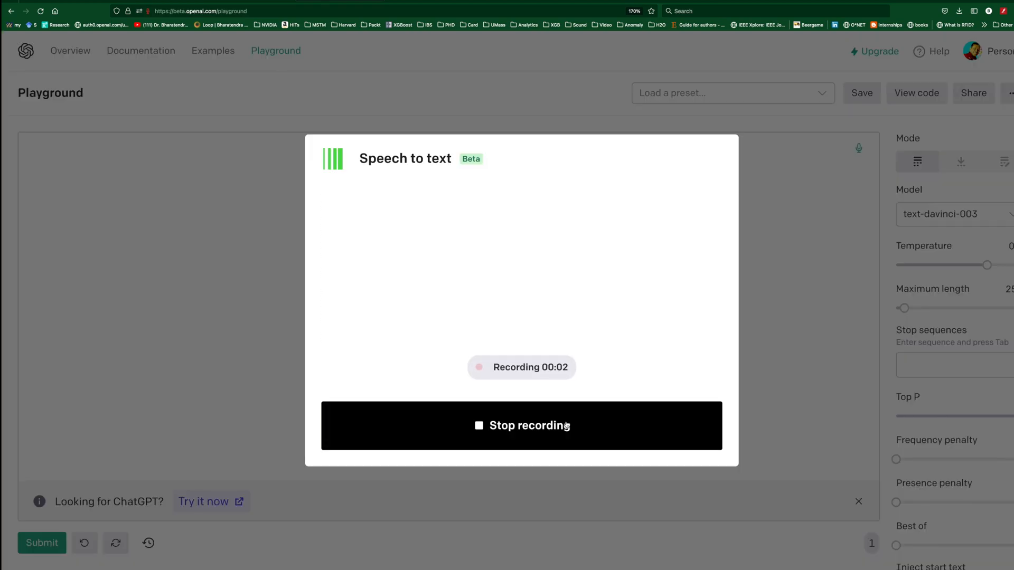
pyautogui.click(521, 425)
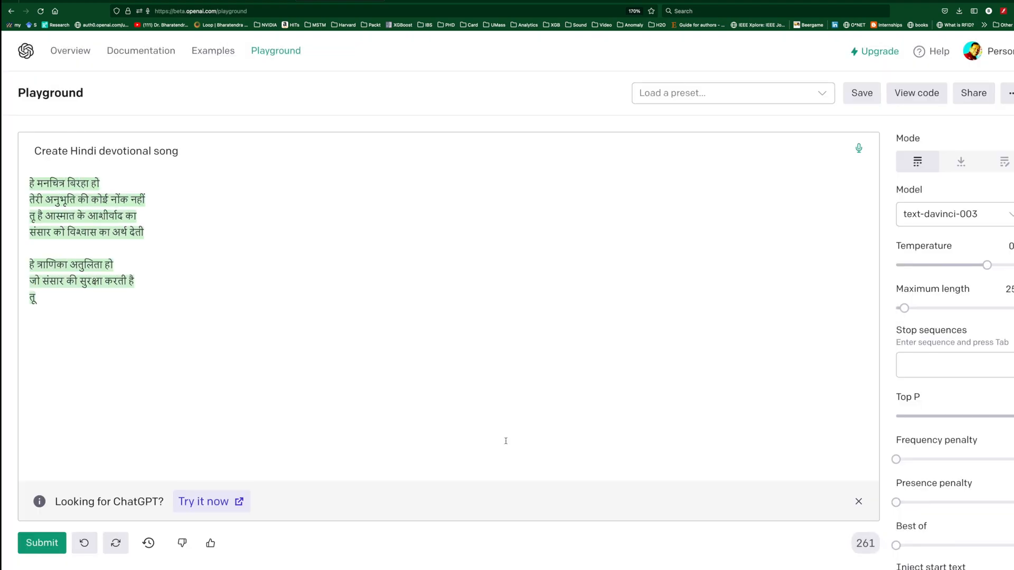
pyautogui.click(859, 148)
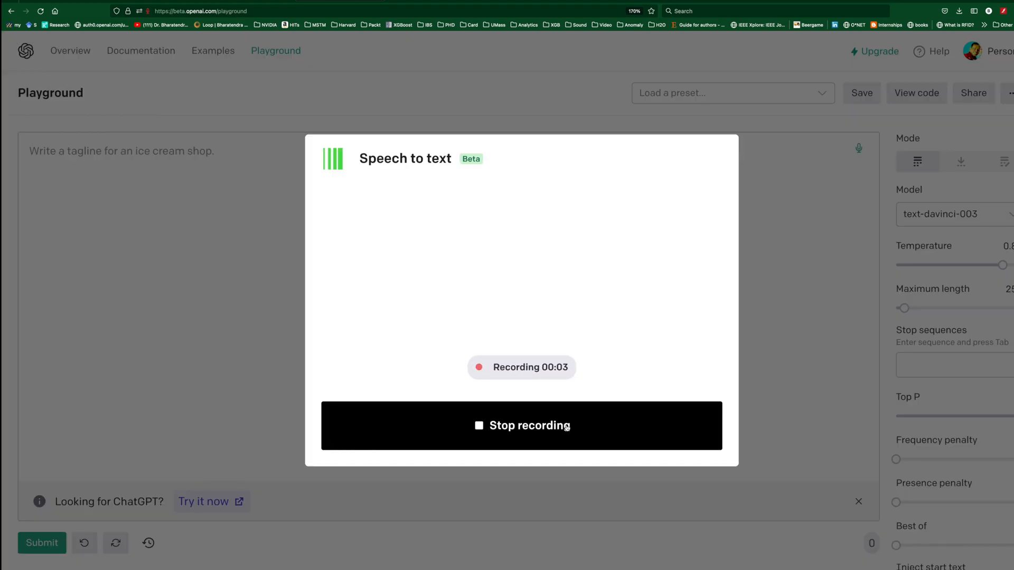
pyautogui.click(521, 425)
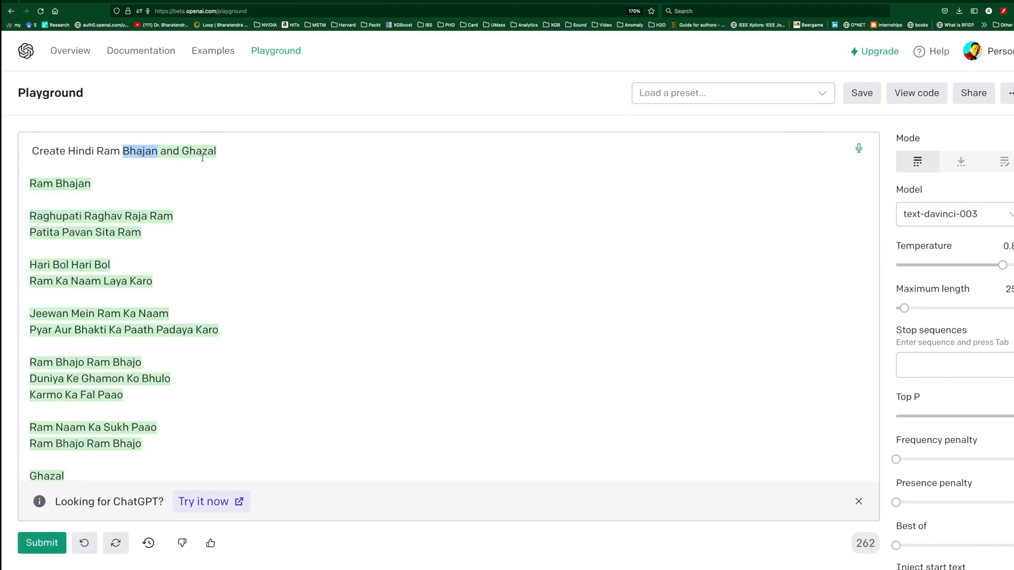
pyautogui.scroll(-3)
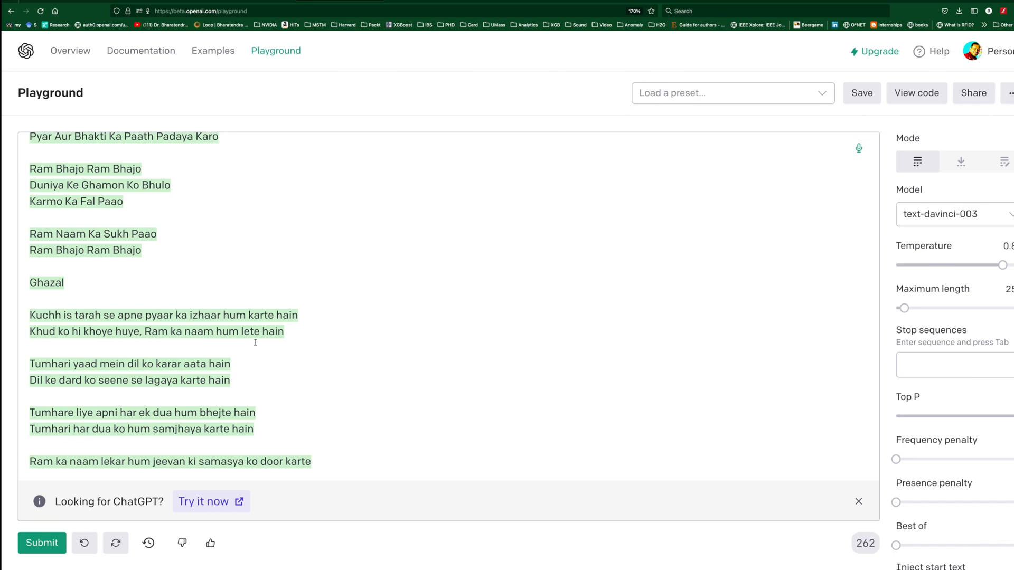
pyautogui.click(858, 148)
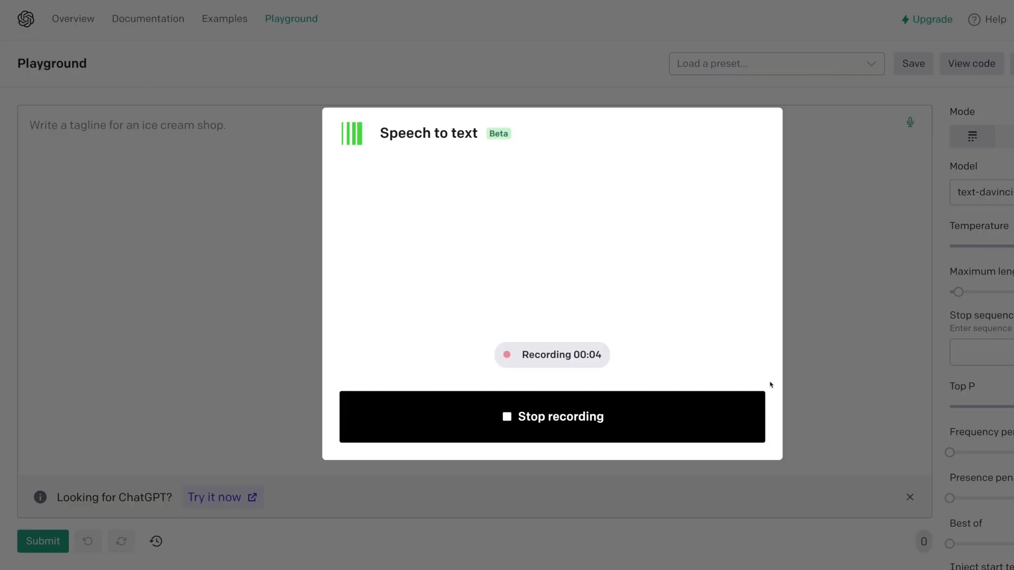